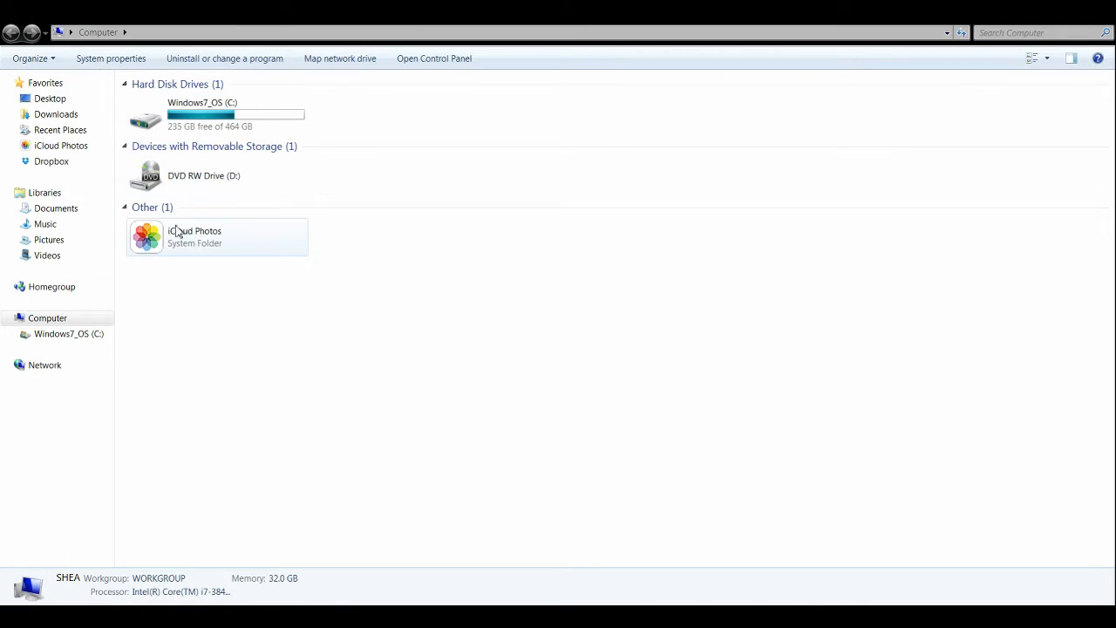
Browse into the Artemis program folder under Program Files (x86) on the C drive.
left_click(47, 317)
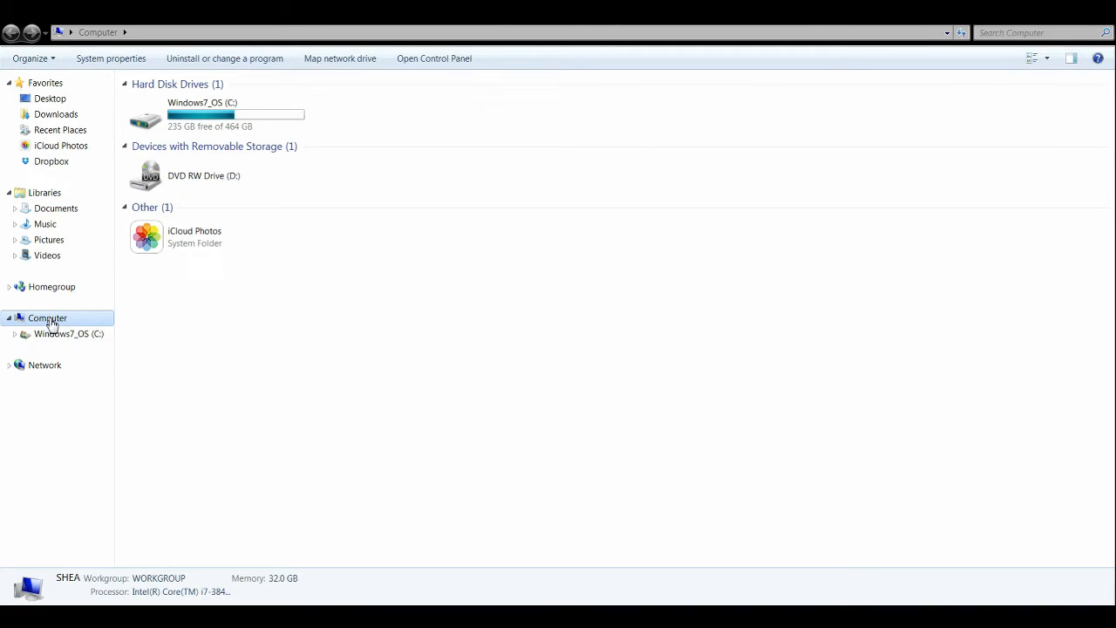
mouse_move(255, 115)
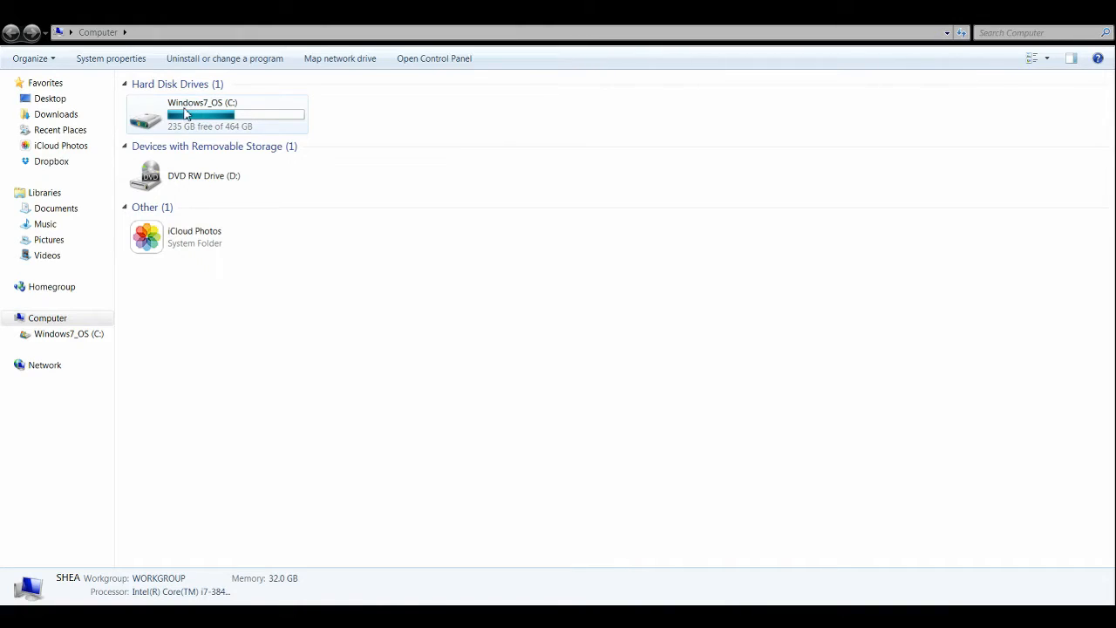
mouse_move(230, 115)
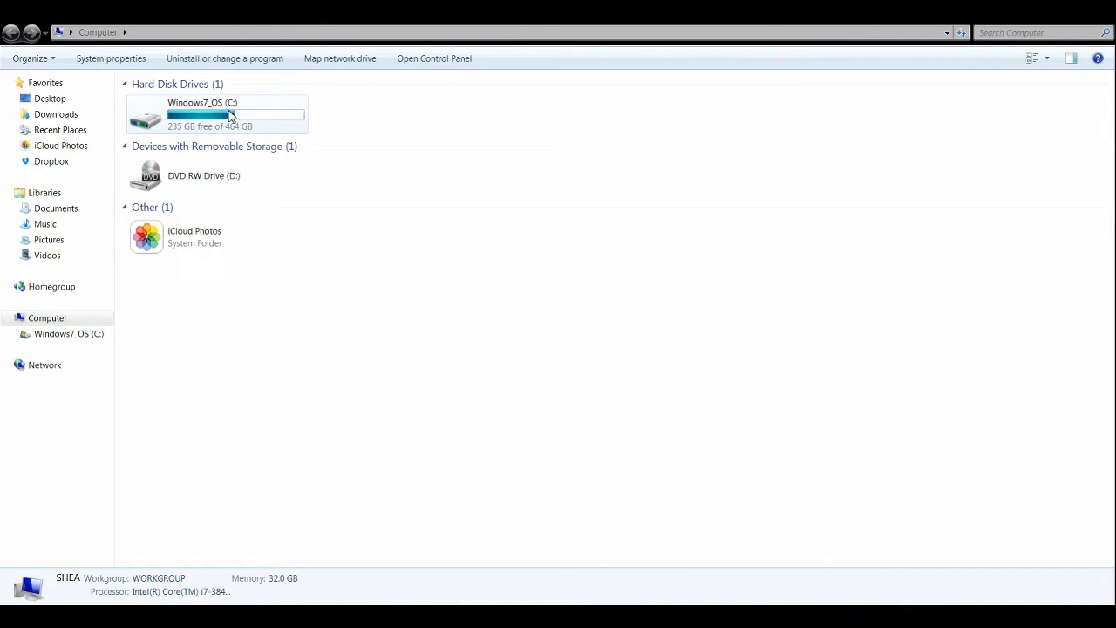
double_click(202, 115)
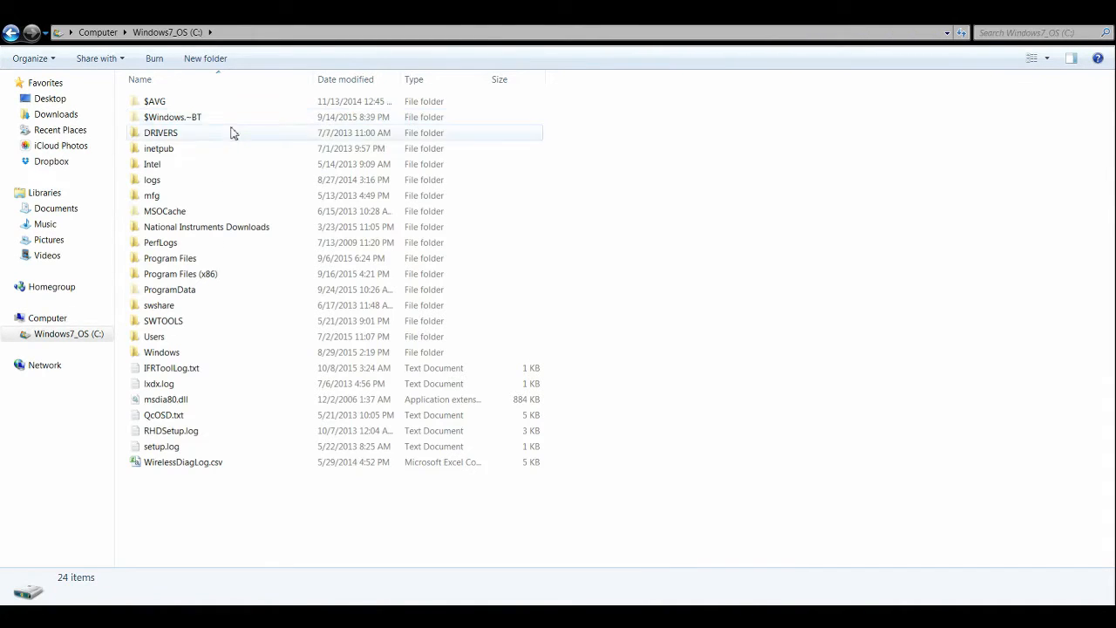
mouse_move(200, 279)
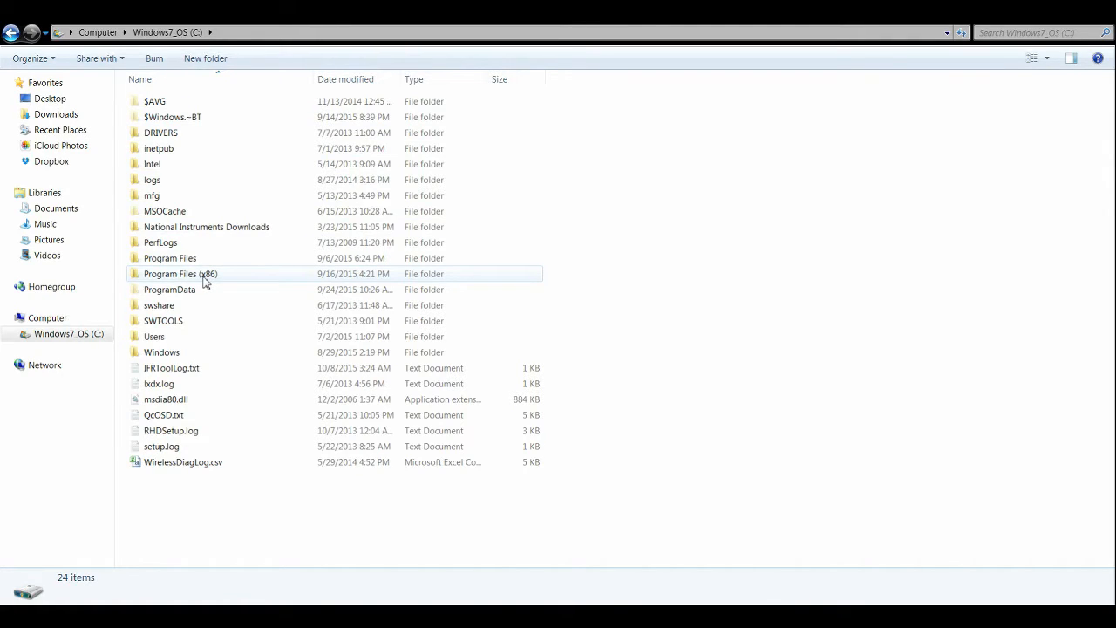
double_click(182, 274)
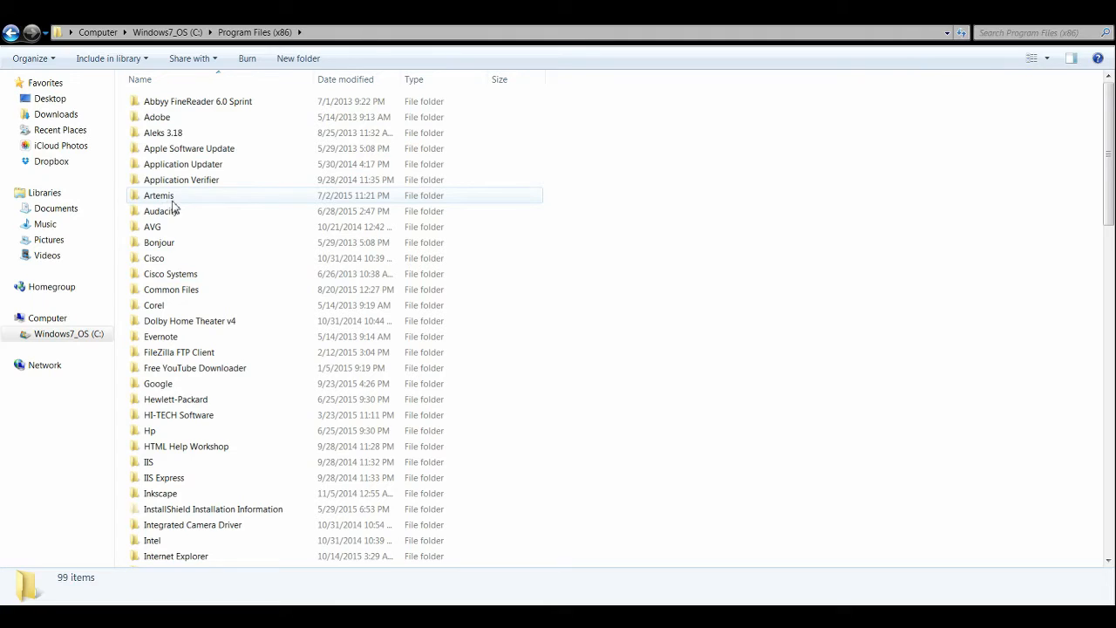
double_click(159, 195)
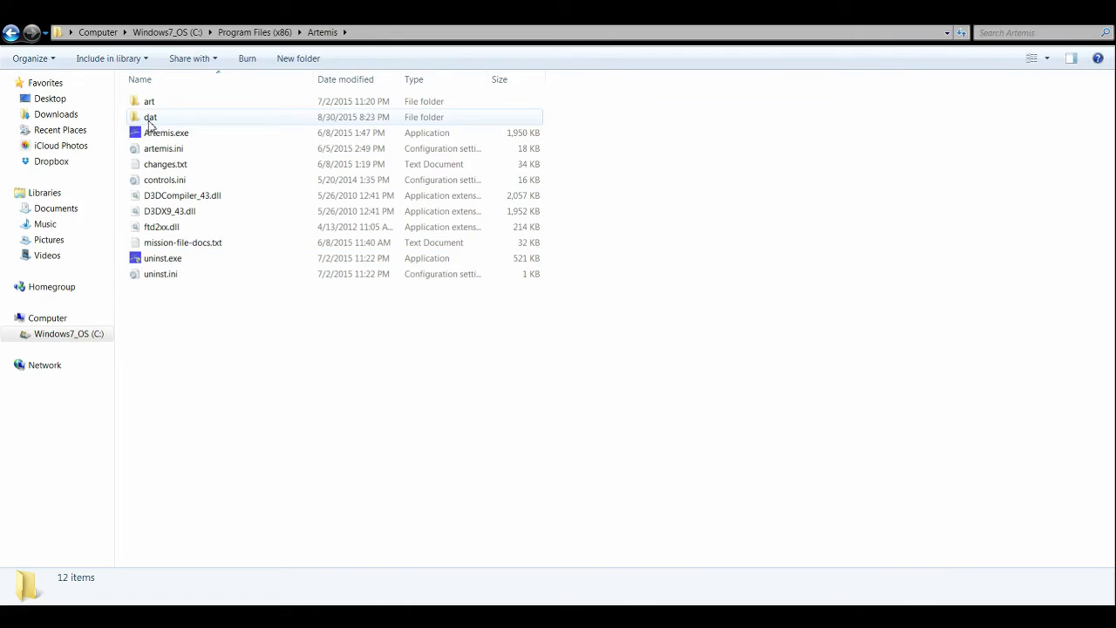
Enter the dat folder and scroll down to the DMXcommands files.
double_click(150, 116)
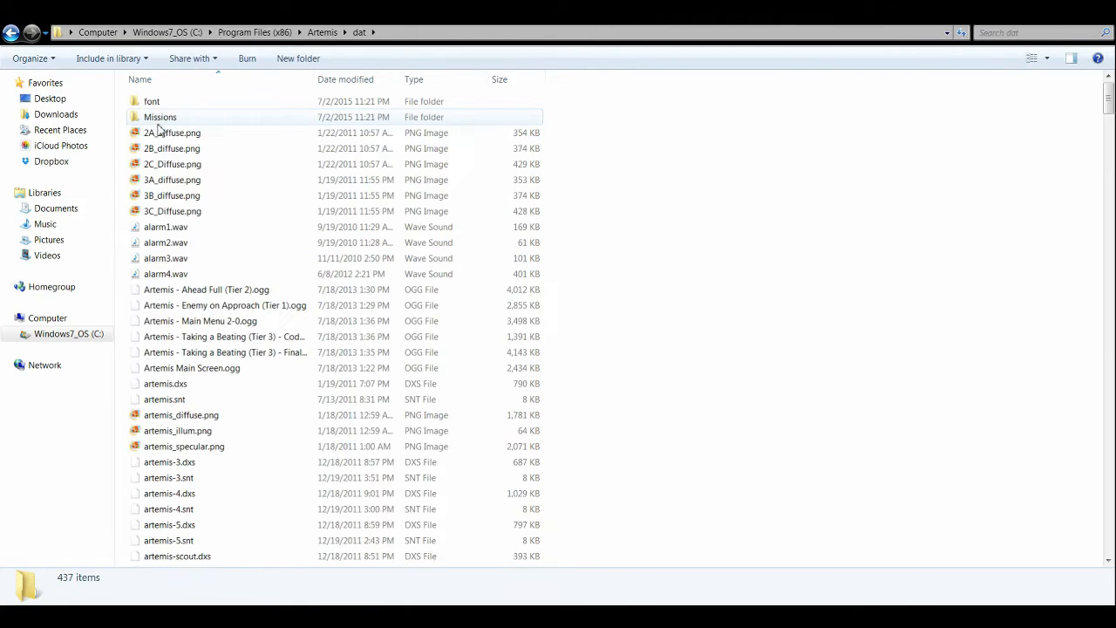
scroll("down", 3)
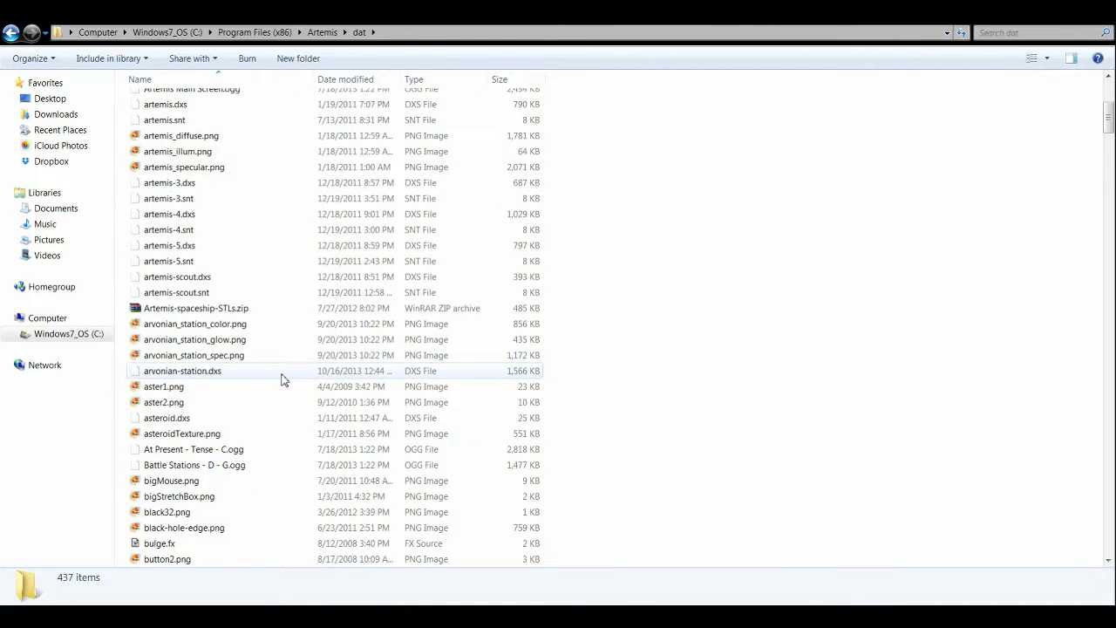
scroll("down", 3)
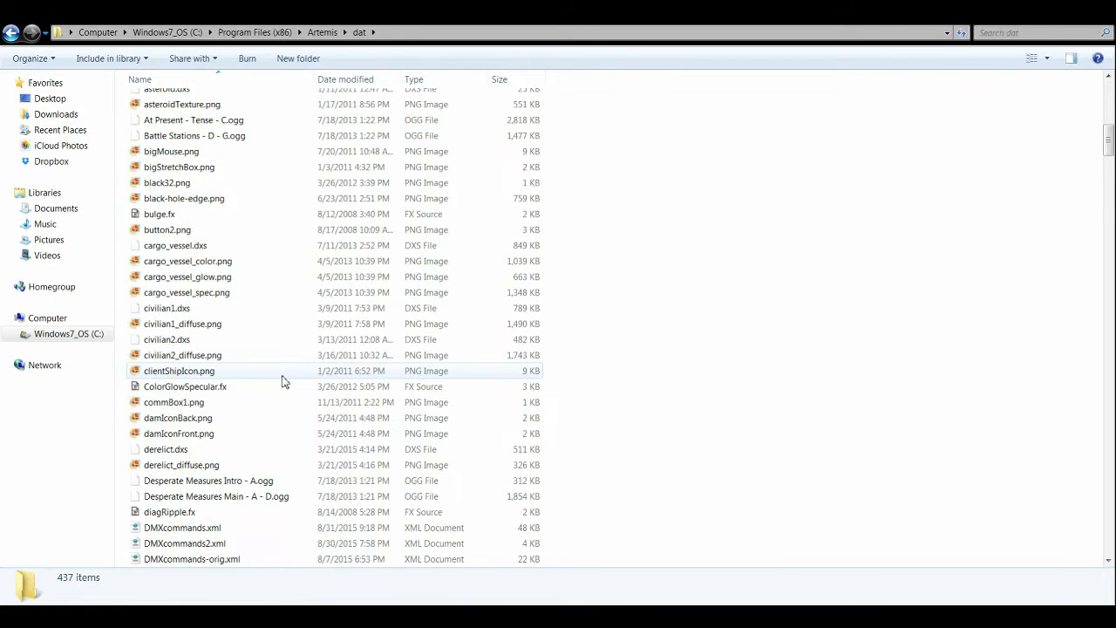
scroll("down", 3)
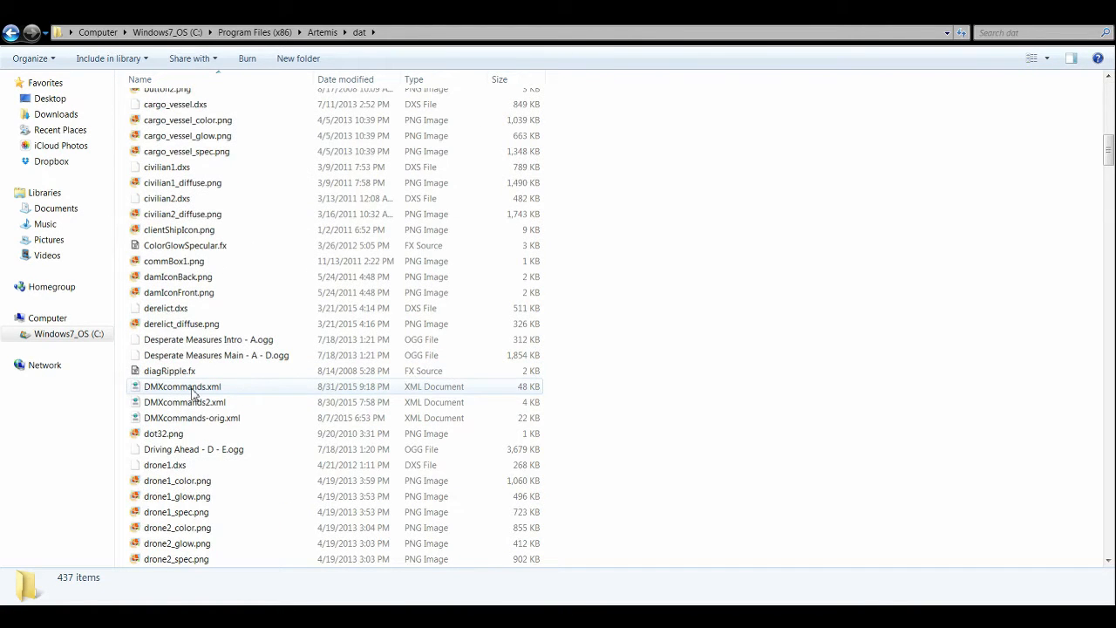
Look over the DMXcommands XML files and open one in Notepad for editing.
left_click(185, 401)
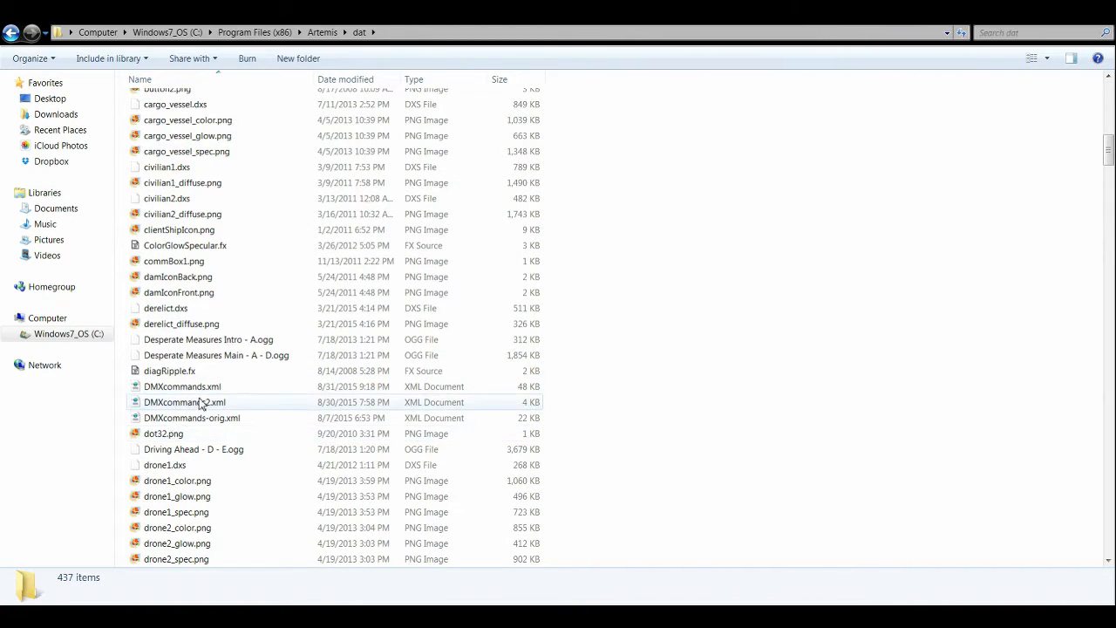
left_click(181, 388)
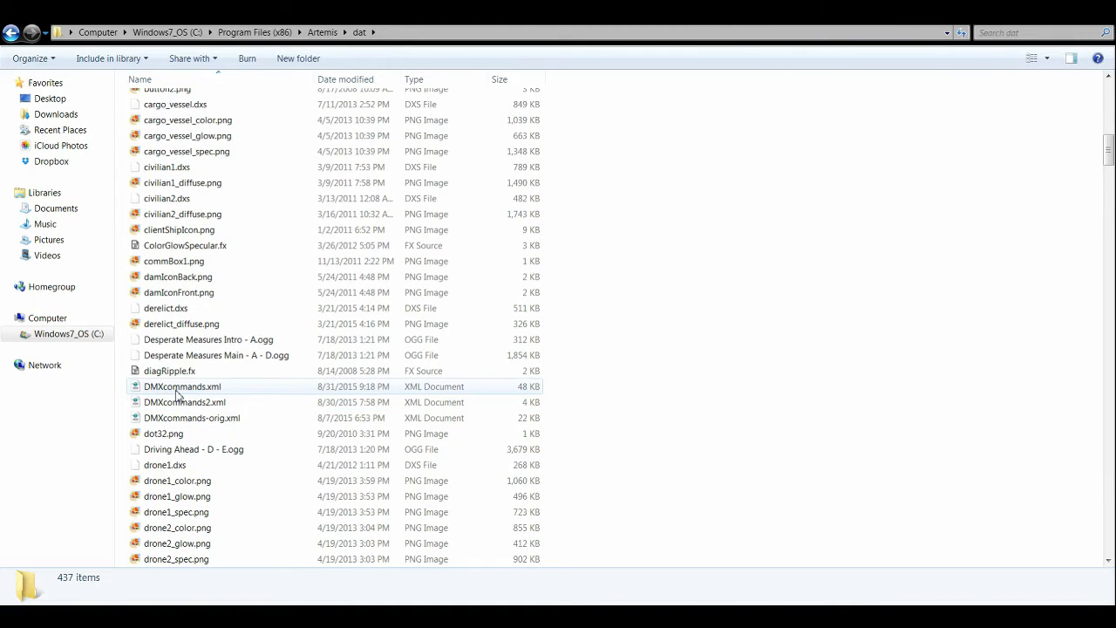
mouse_move(150, 397)
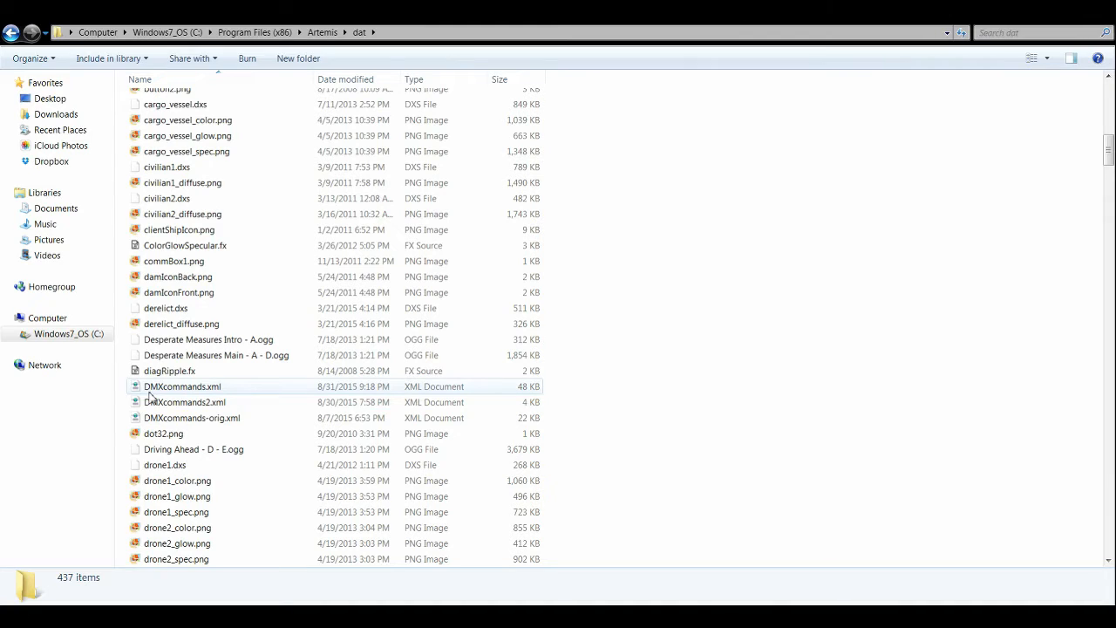
mouse_move(166, 393)
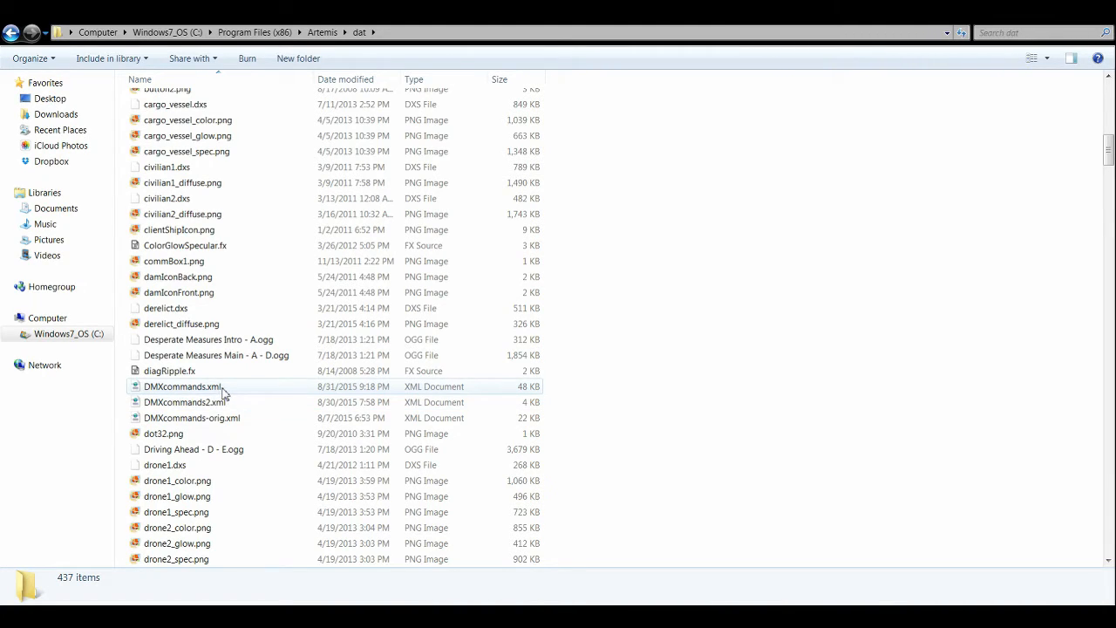
mouse_move(192, 388)
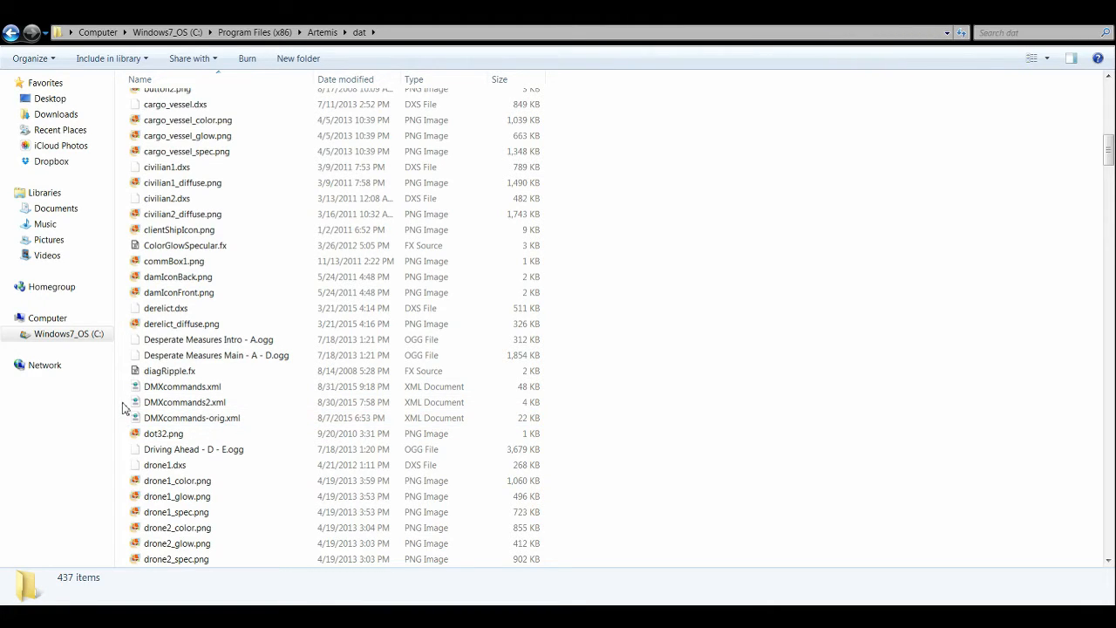
left_click(192, 419)
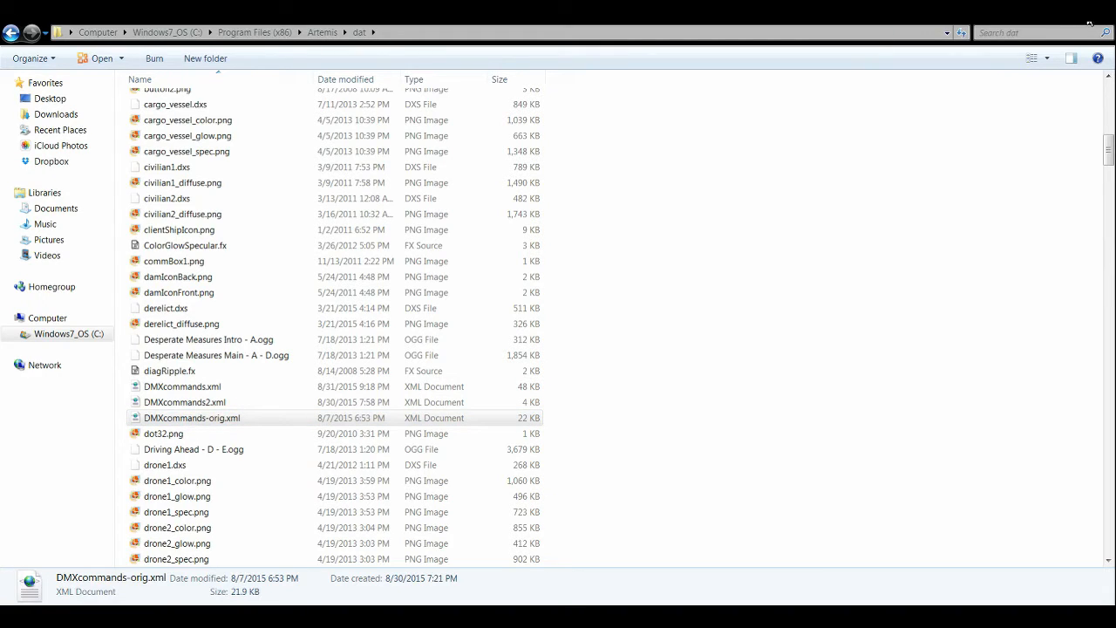
mouse_move(830, 38)
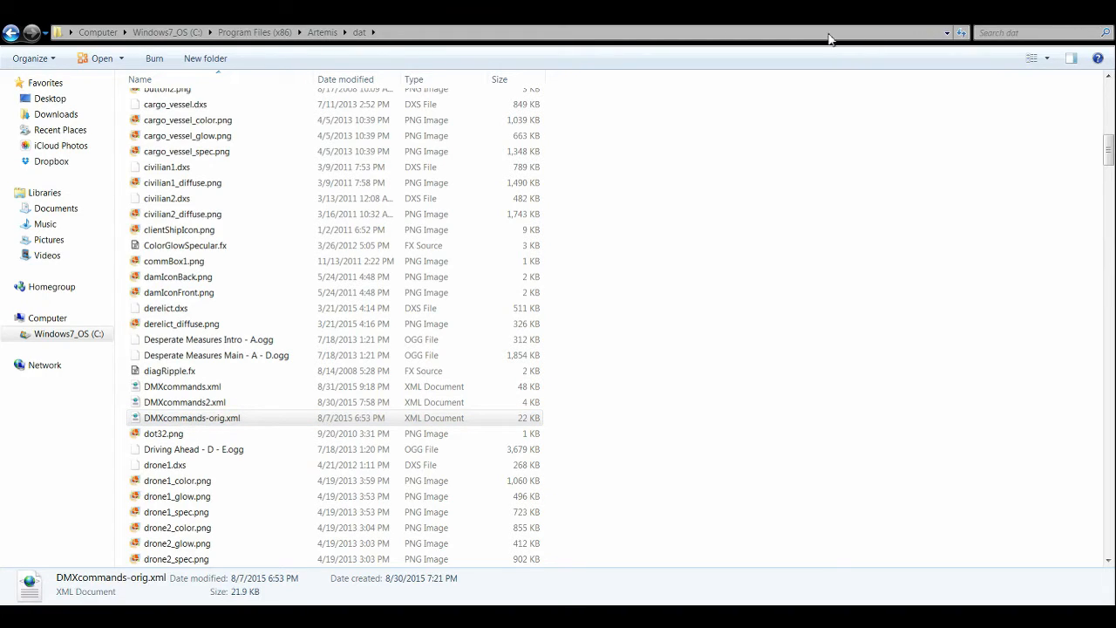
mouse_move(293, 154)
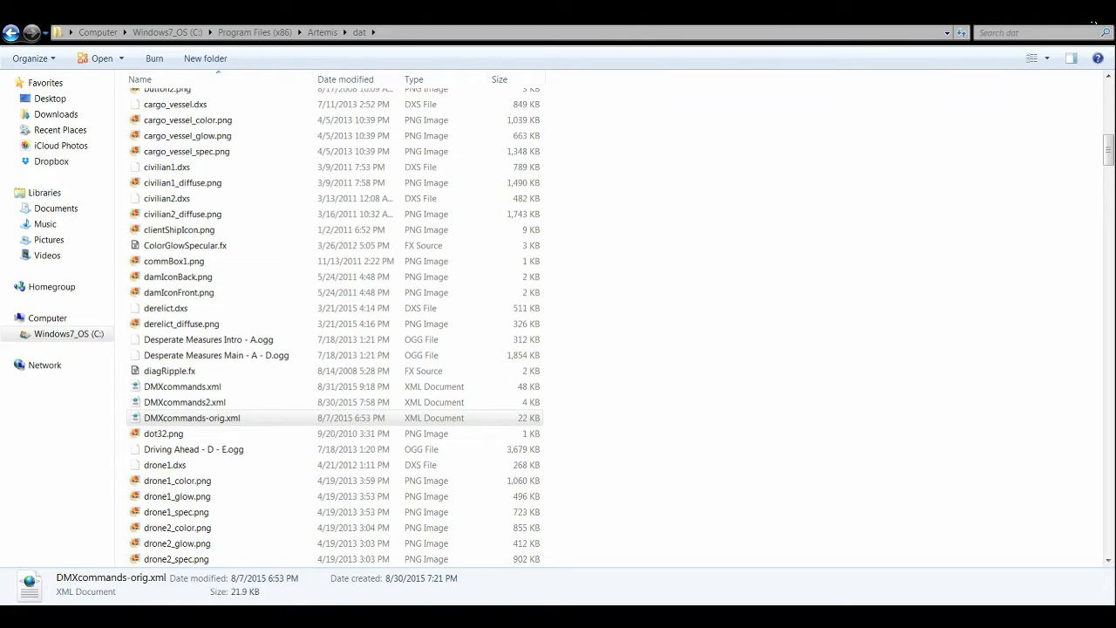
mouse_move(391, 183)
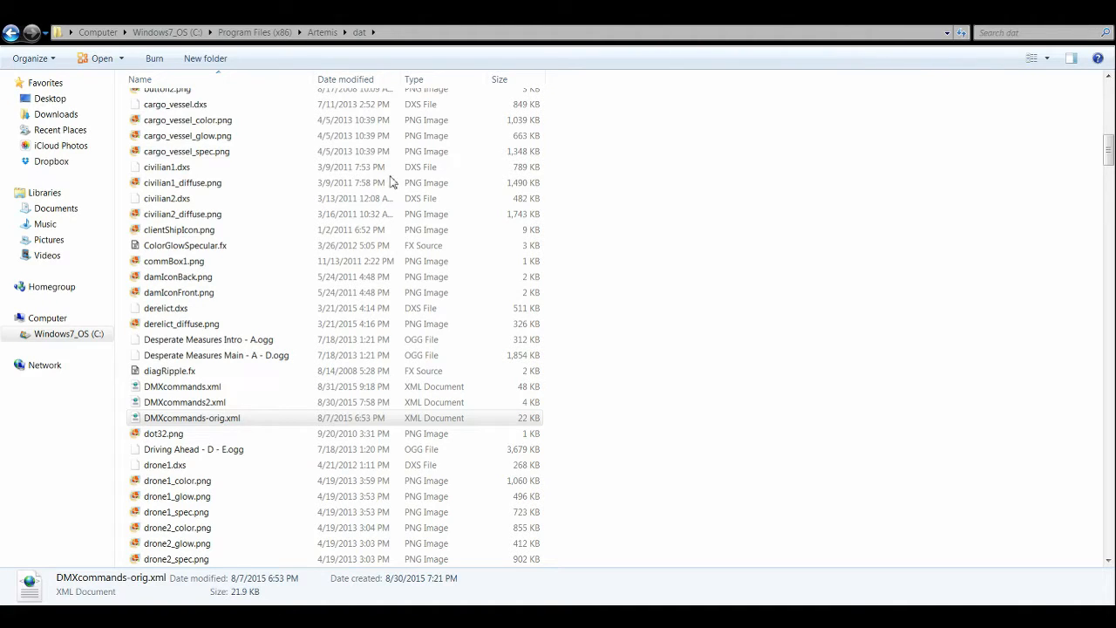
mouse_move(265, 258)
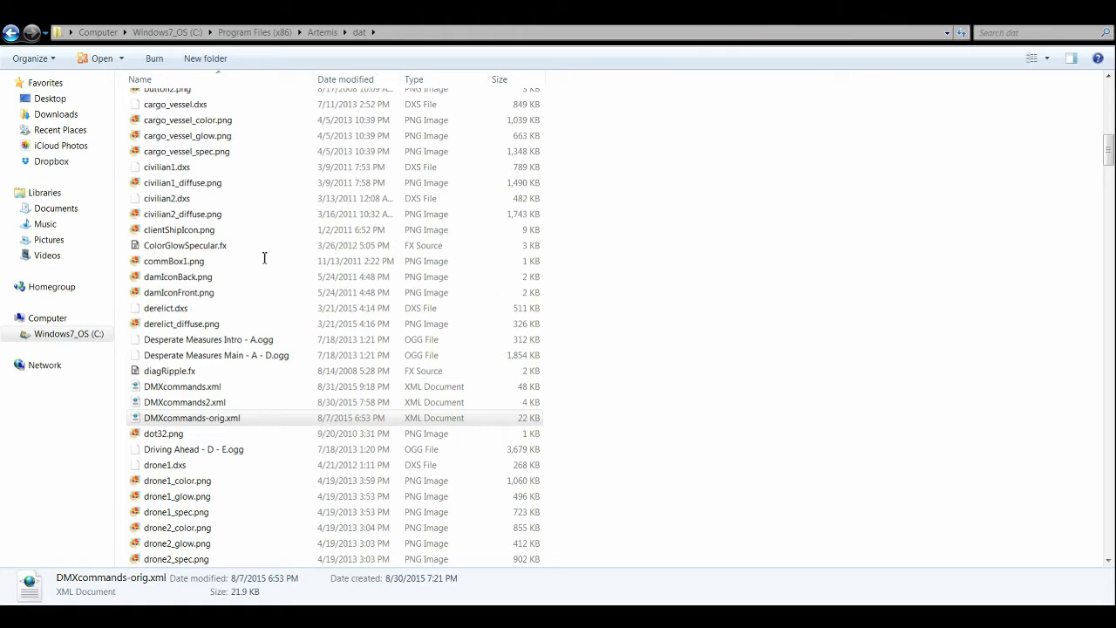
mouse_move(911, 75)
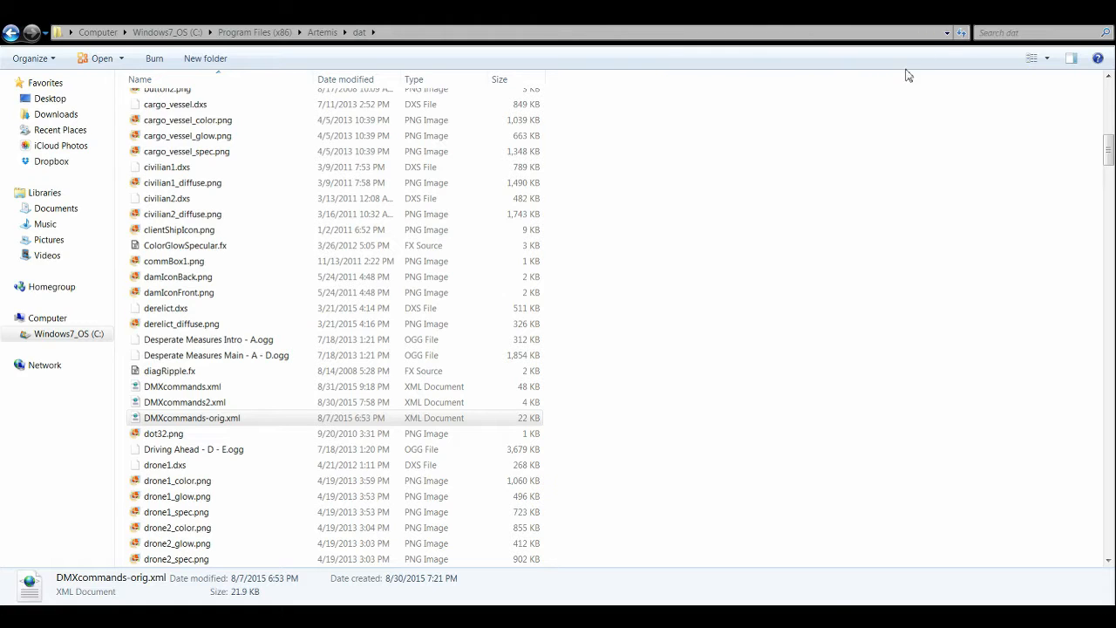
left_click(192, 418)
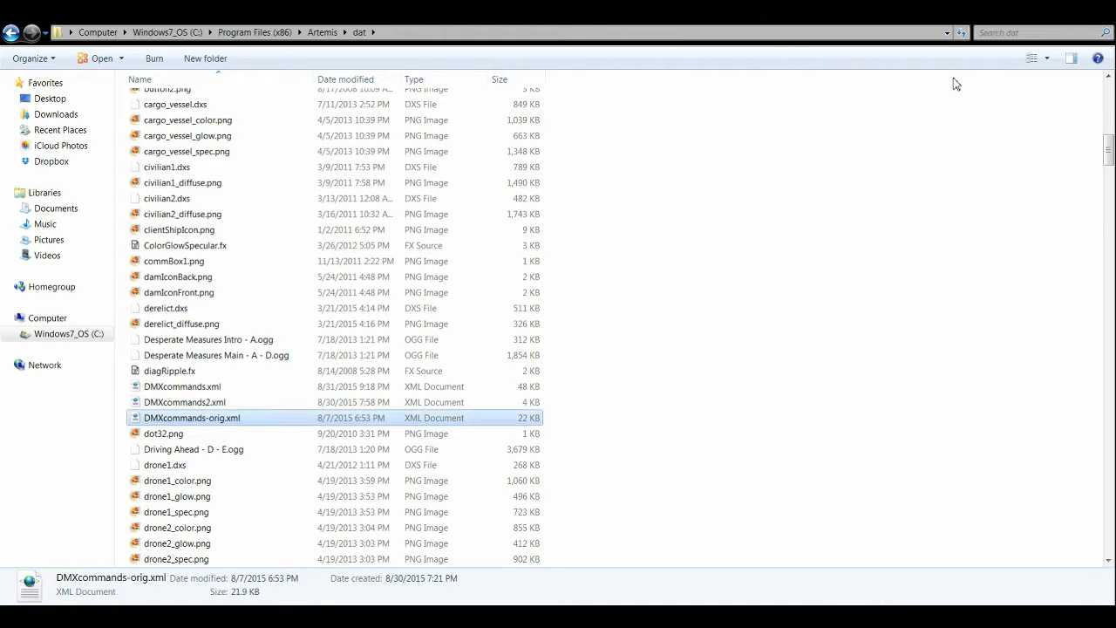
mouse_move(173, 424)
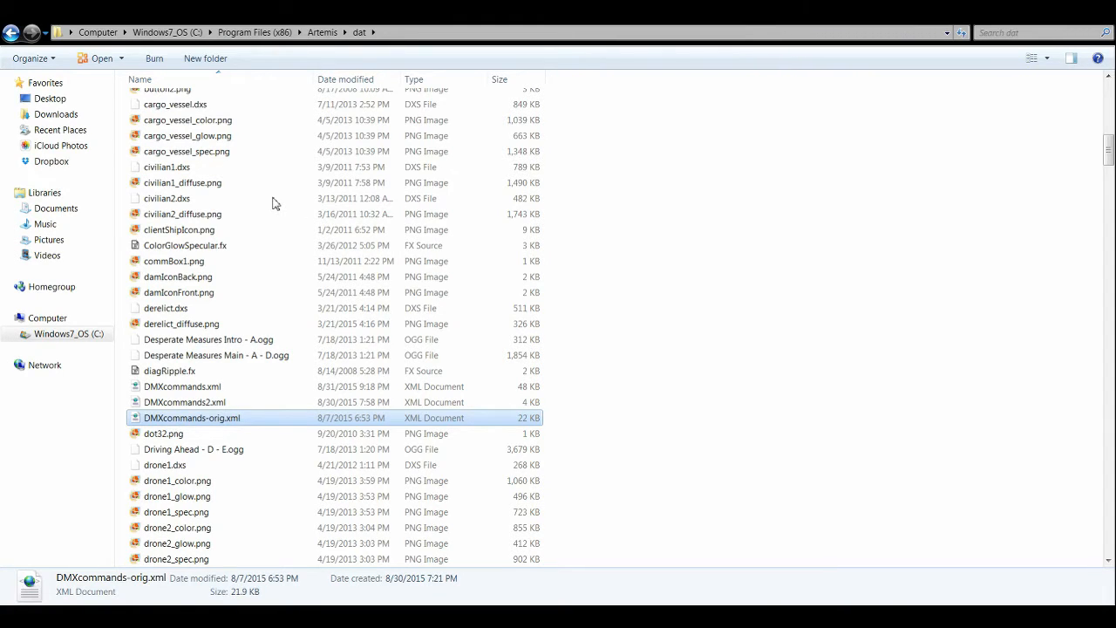
mouse_move(450, 251)
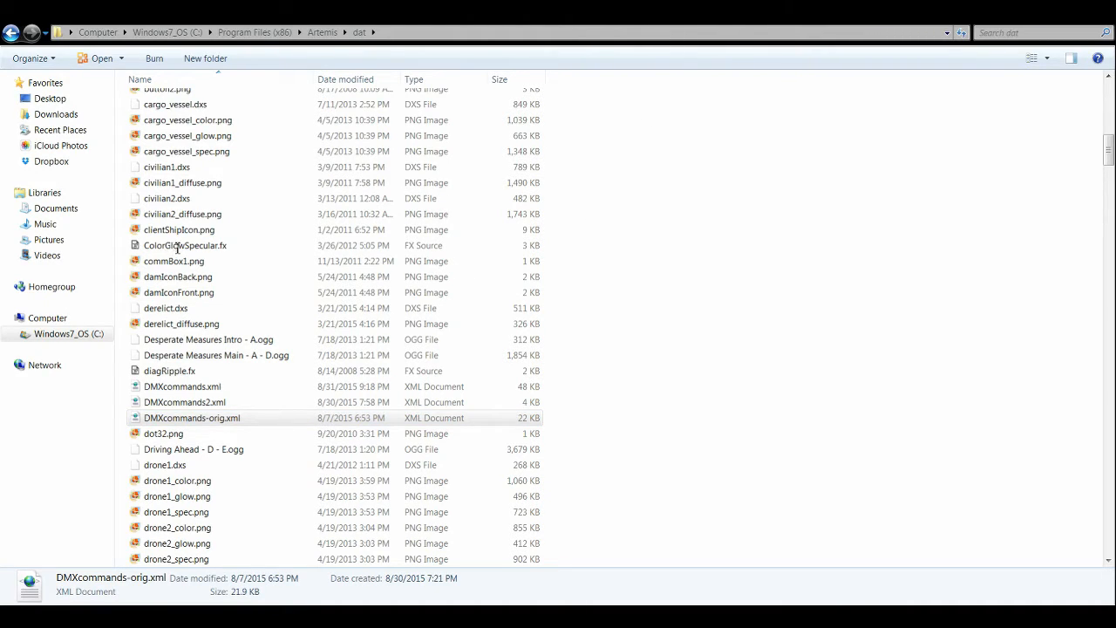
mouse_move(206, 243)
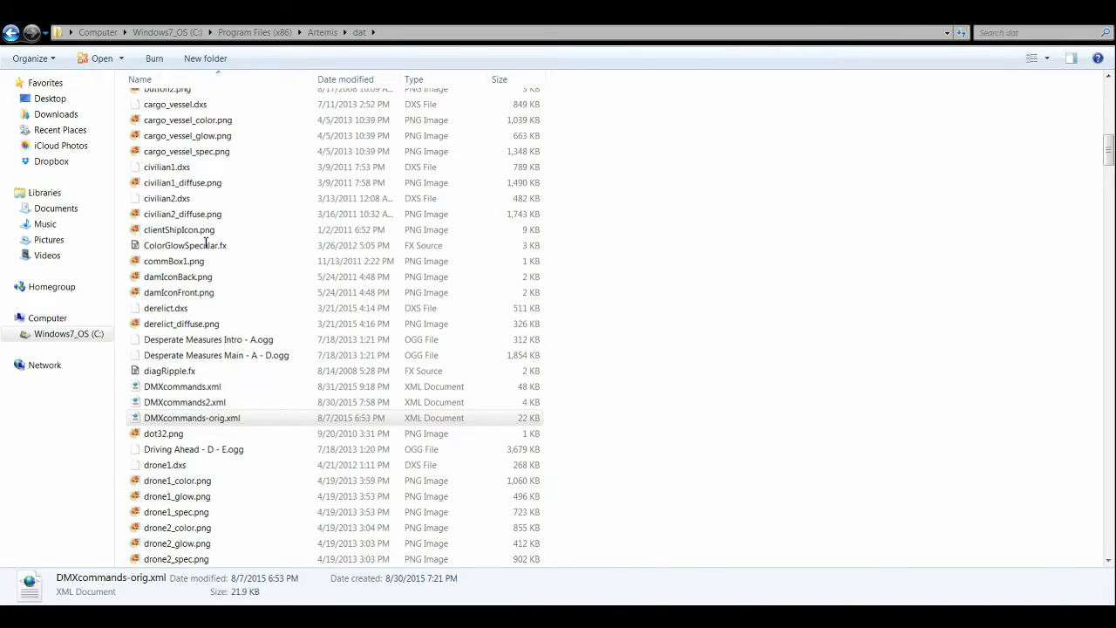
double_click(191, 419)
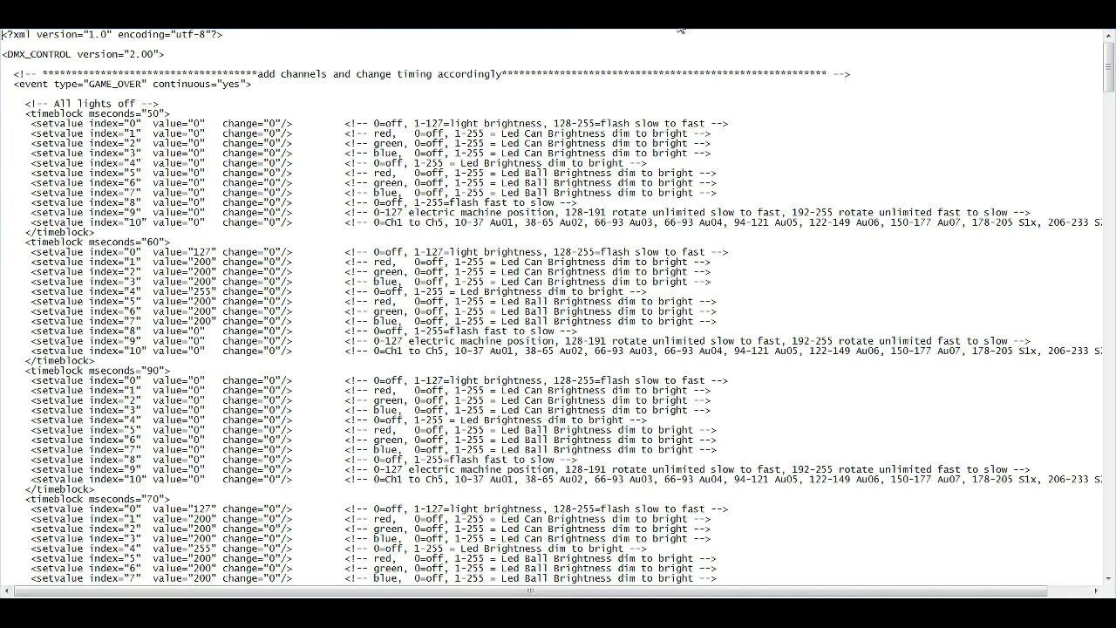
scroll("down", 3)
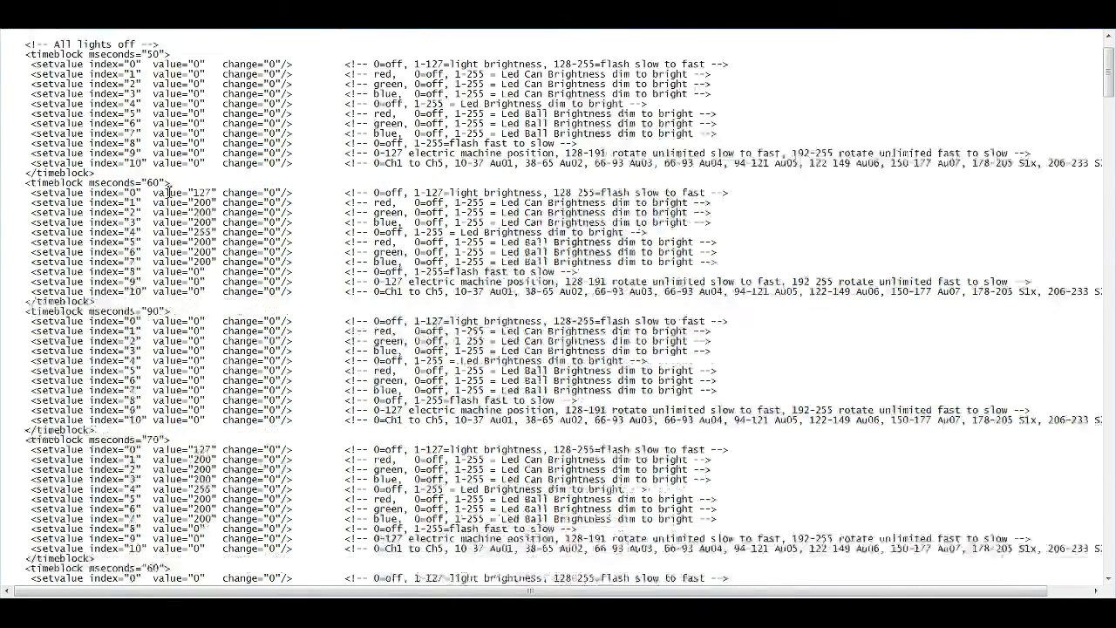
scroll("down", 3)
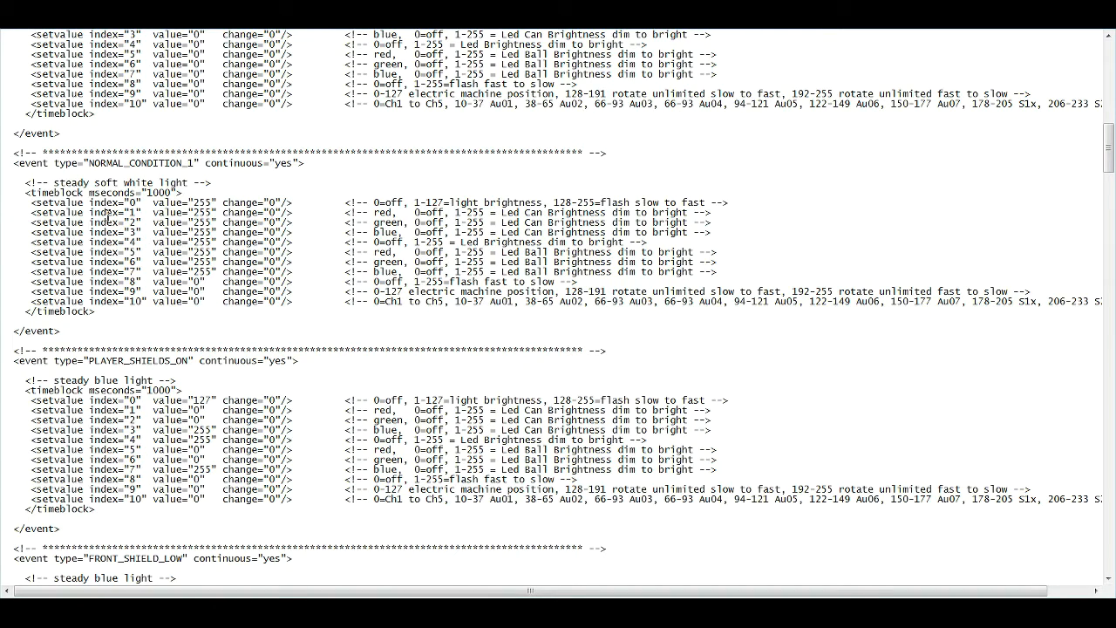
mouse_move(66, 241)
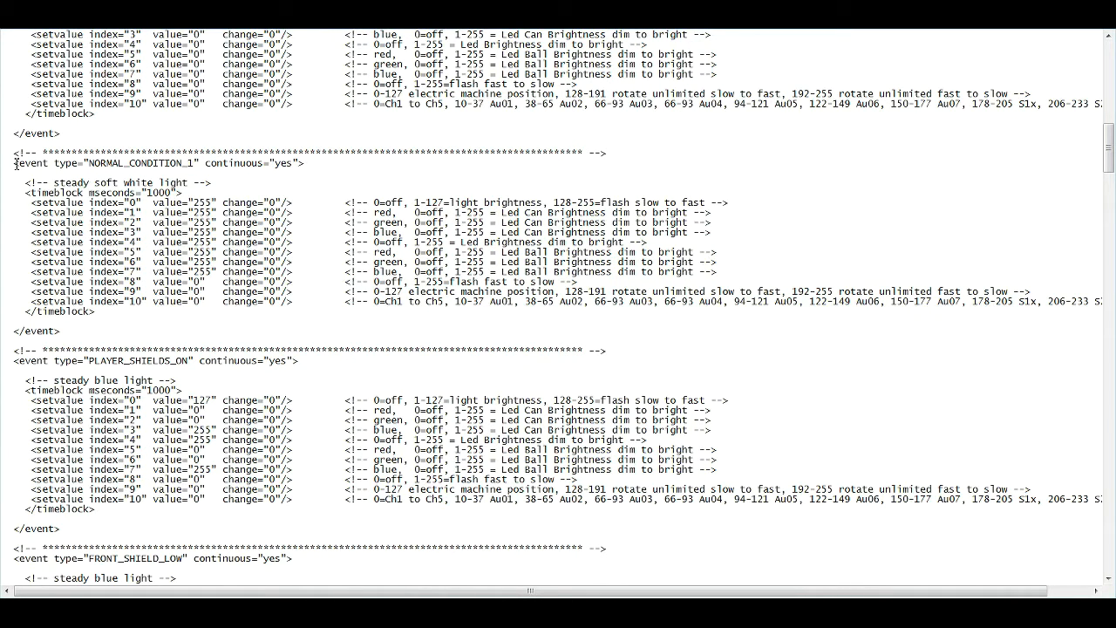
mouse_move(1, 173)
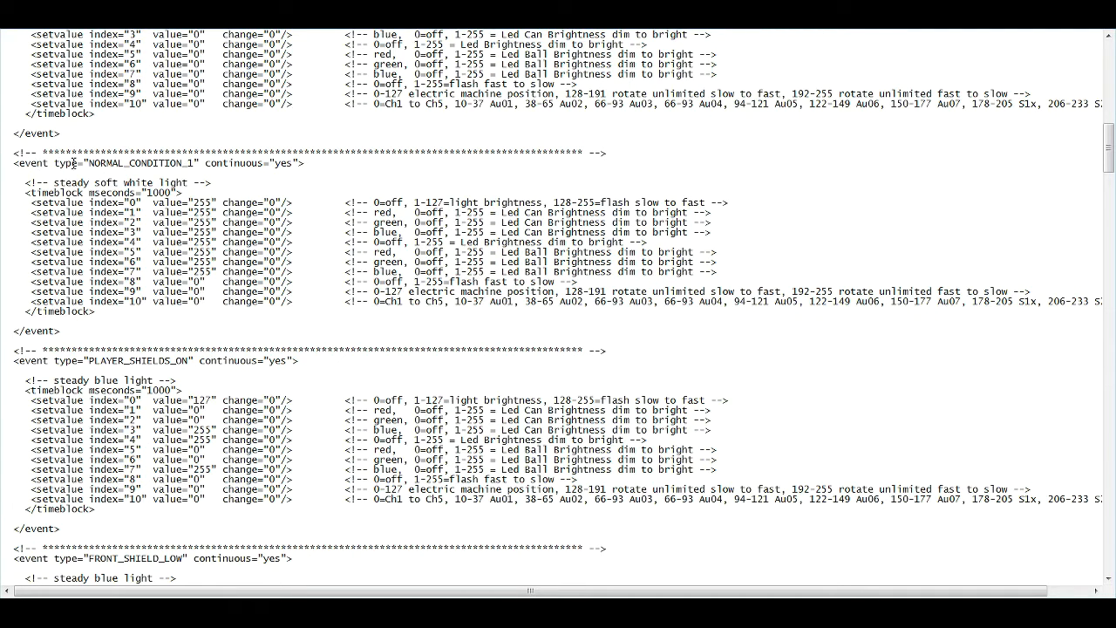
scroll("down", 3)
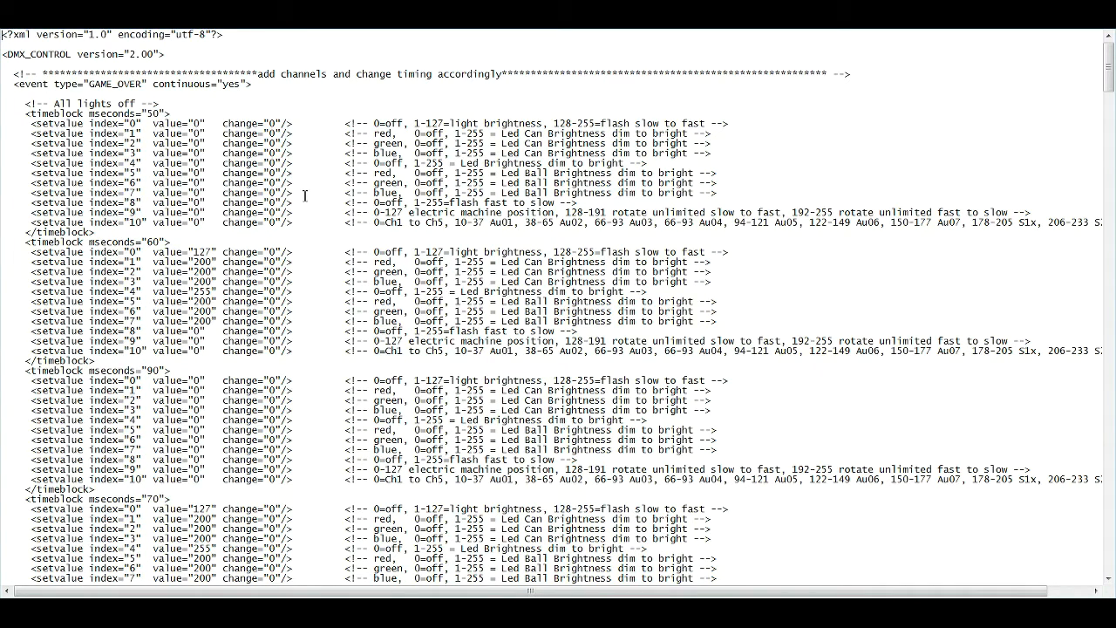
scroll("down", 3)
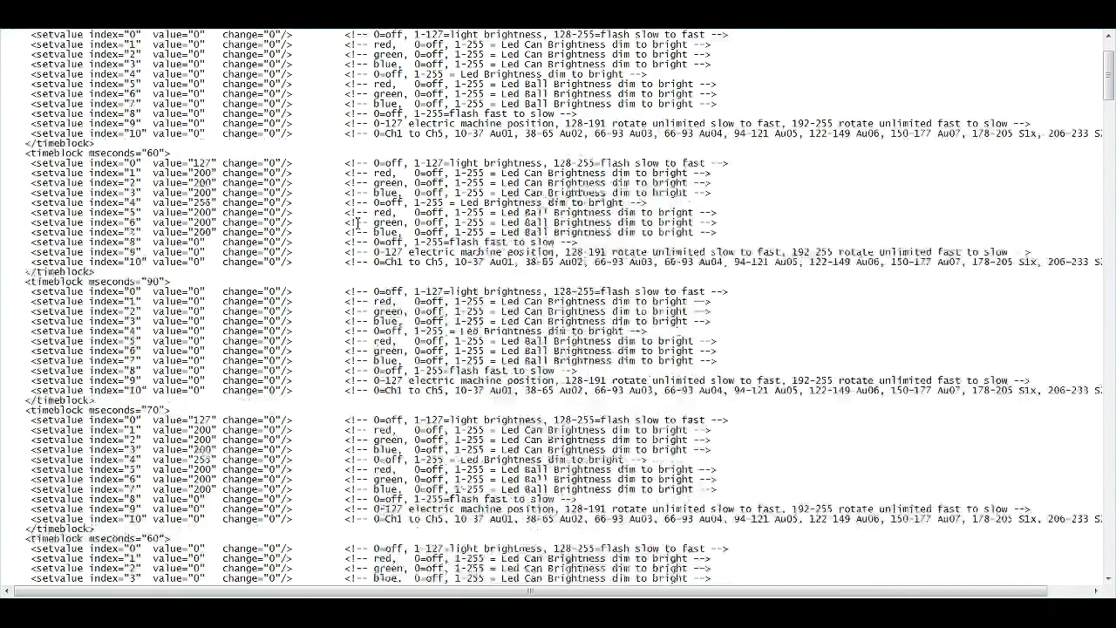
scroll("down", 3)
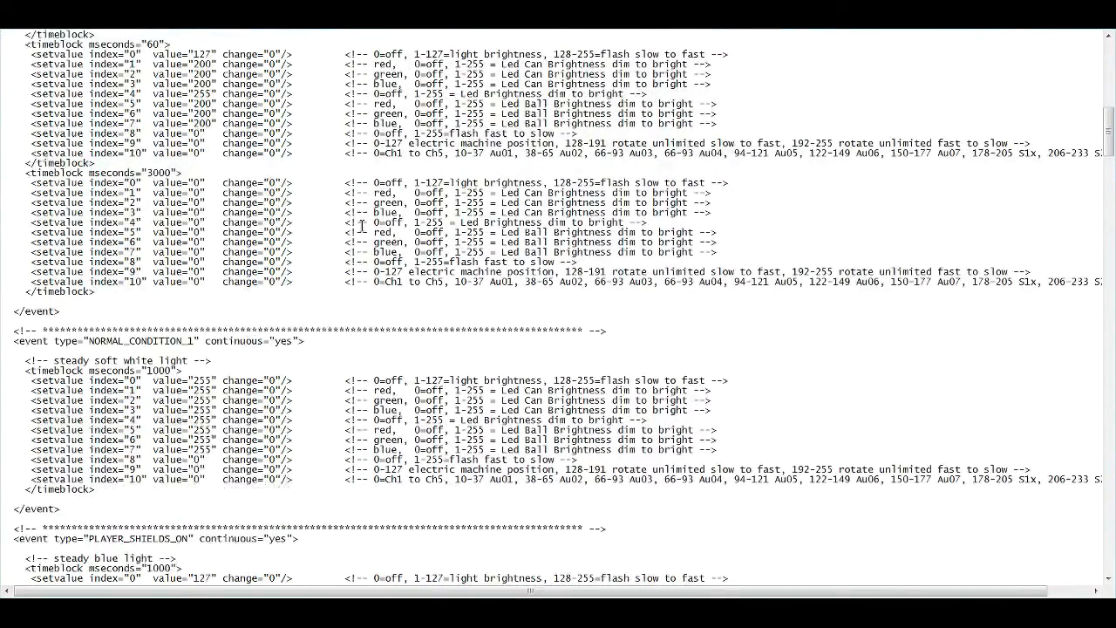
scroll("down", 3)
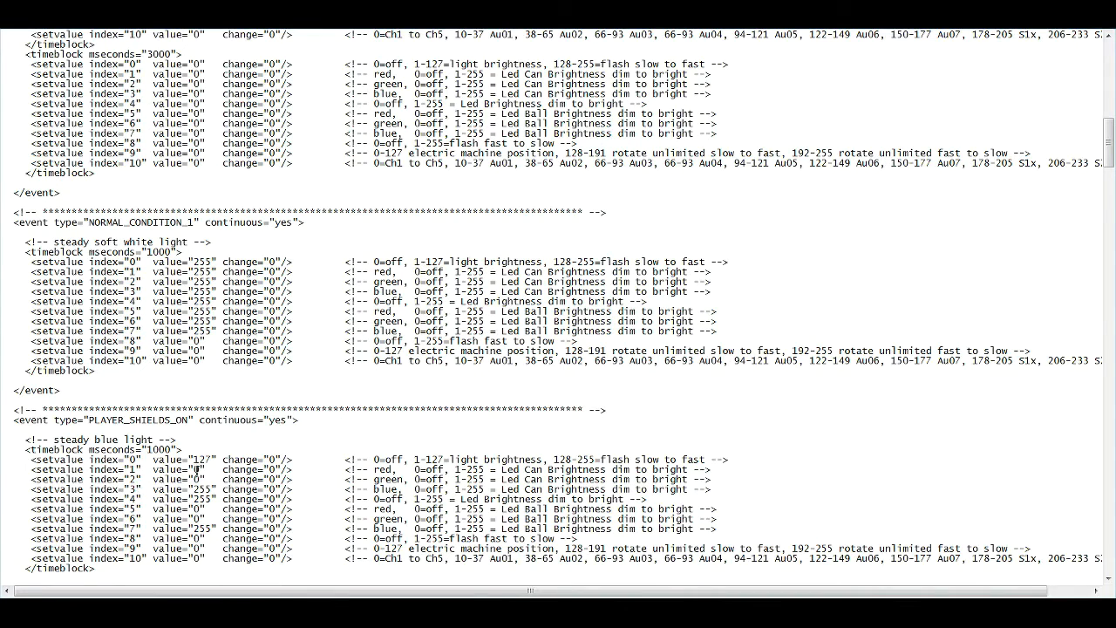
scroll("down", 3)
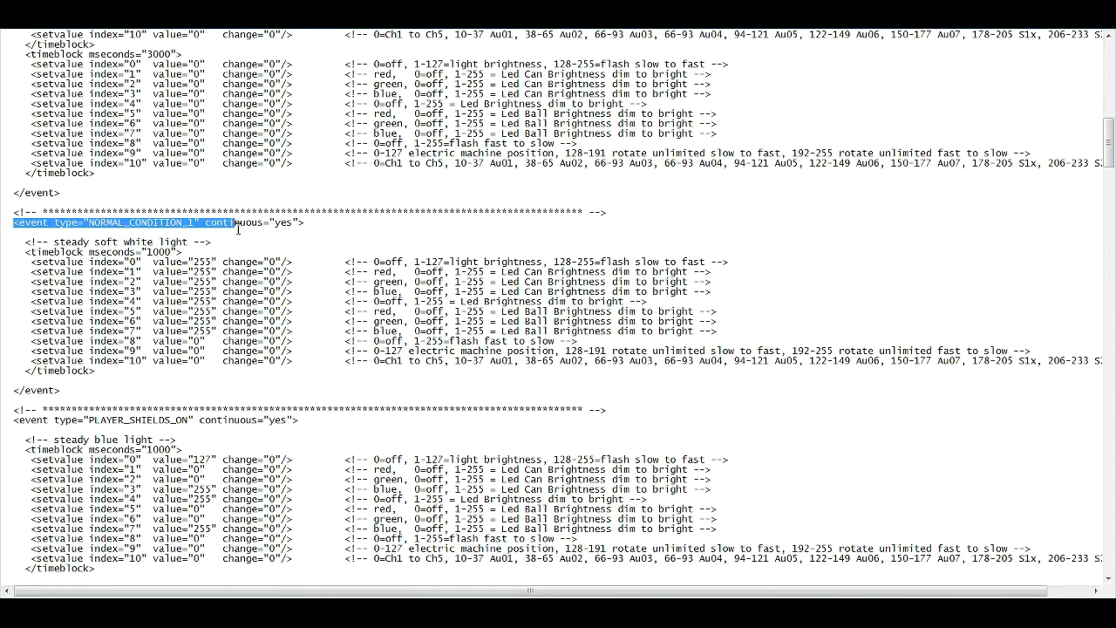
left_click(83, 224)
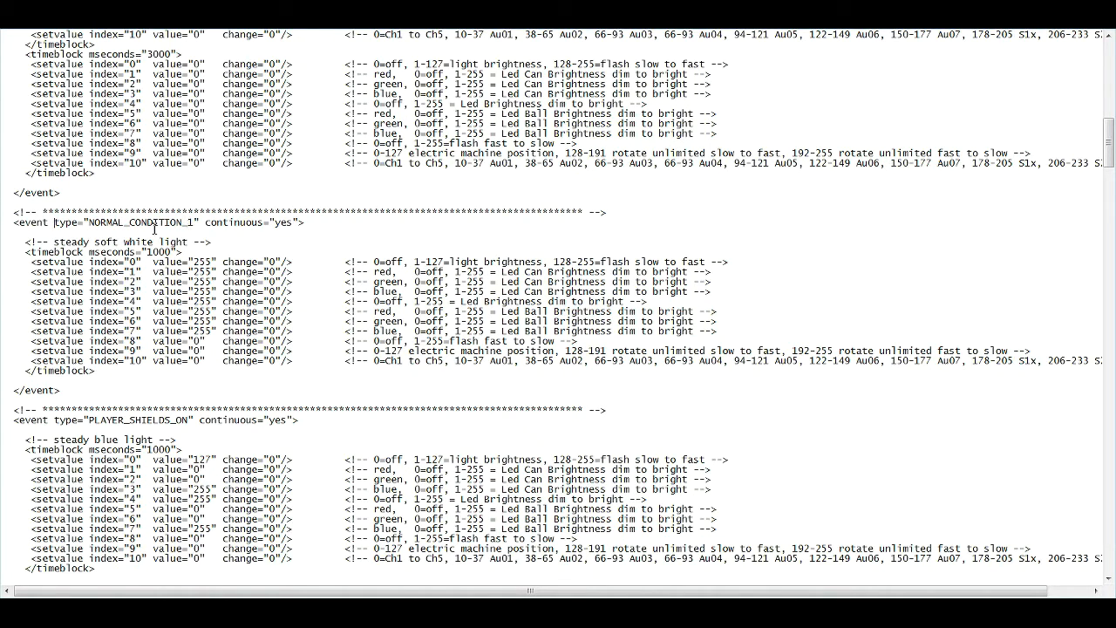
scroll("down", 3)
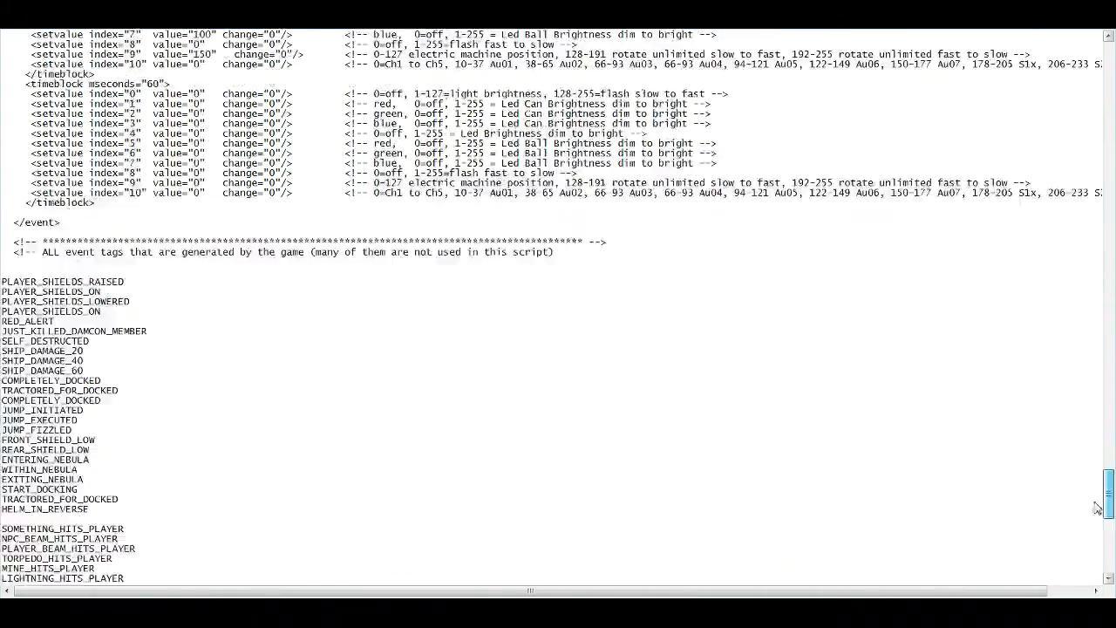
scroll("down", 3)
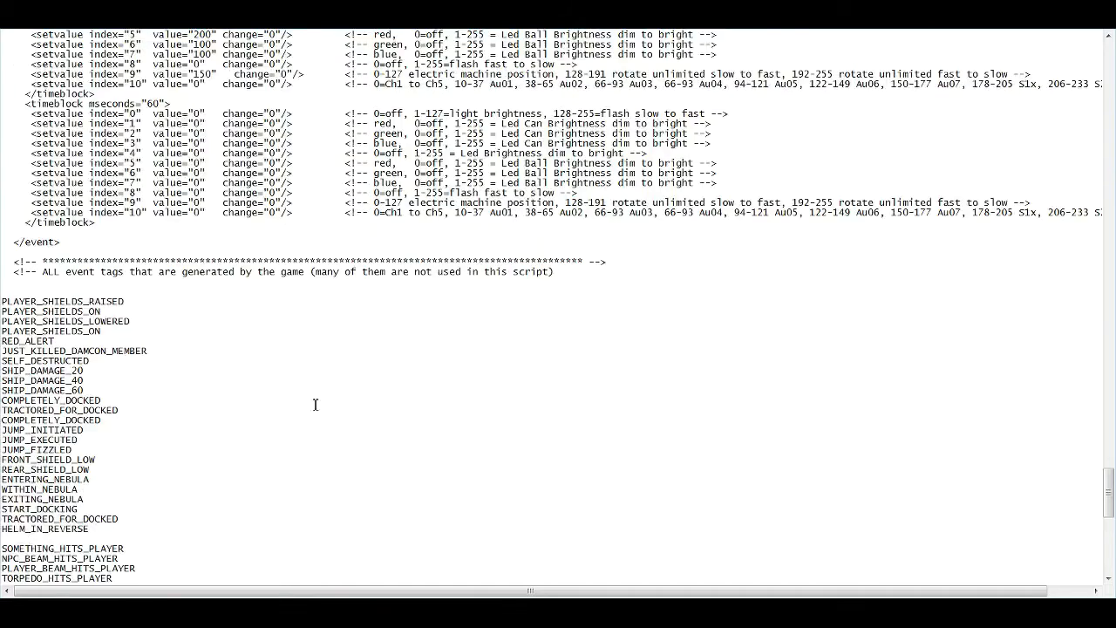
scroll("down", 3)
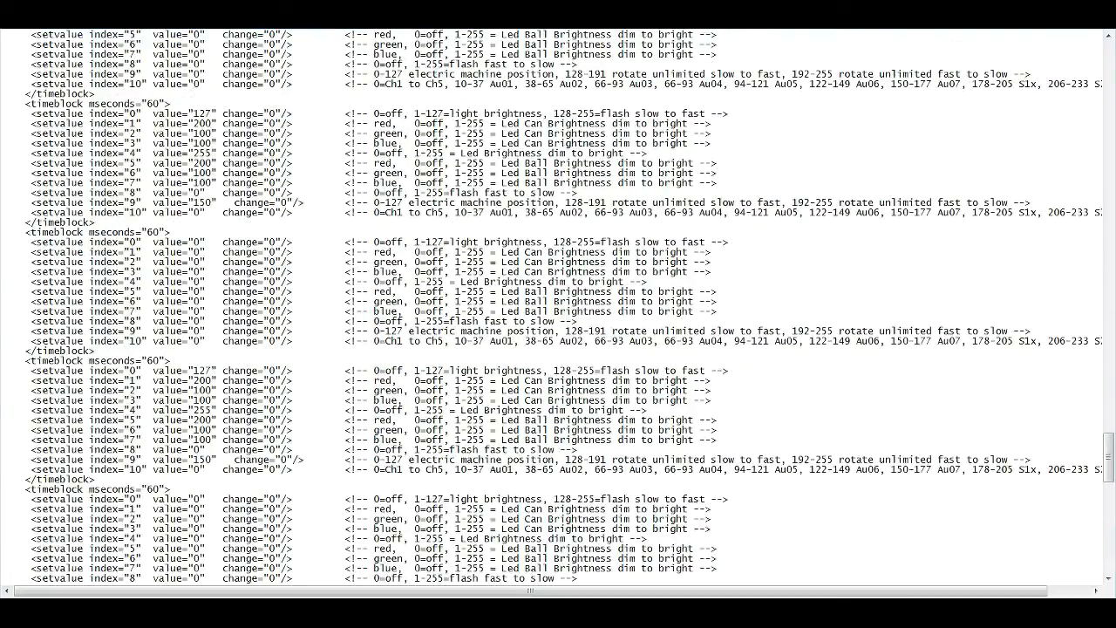
scroll("down", 3)
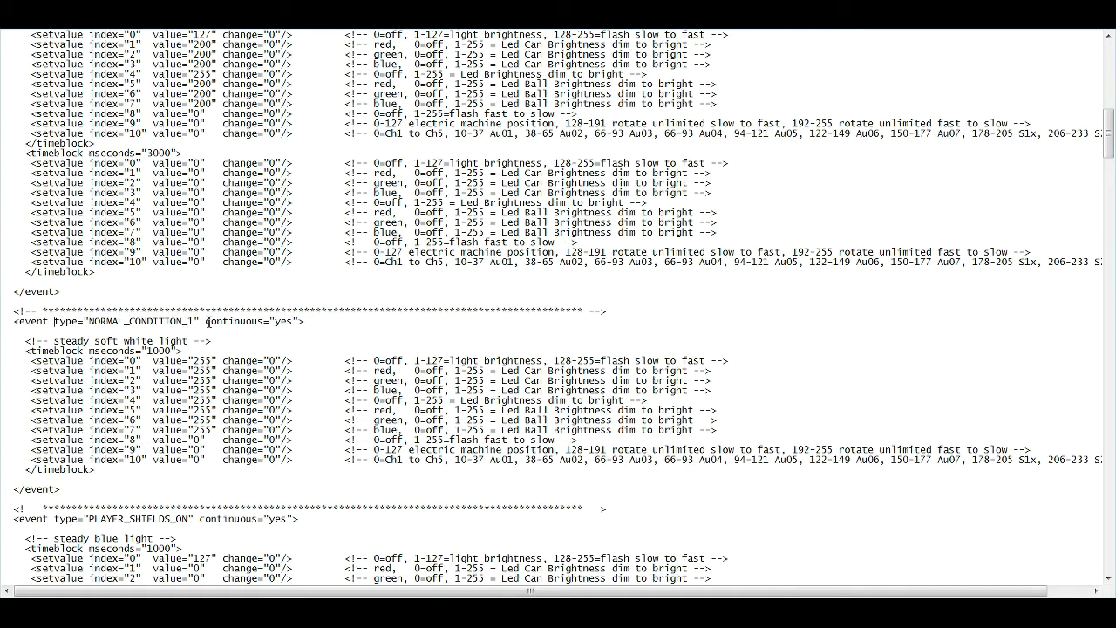
mouse_move(262, 328)
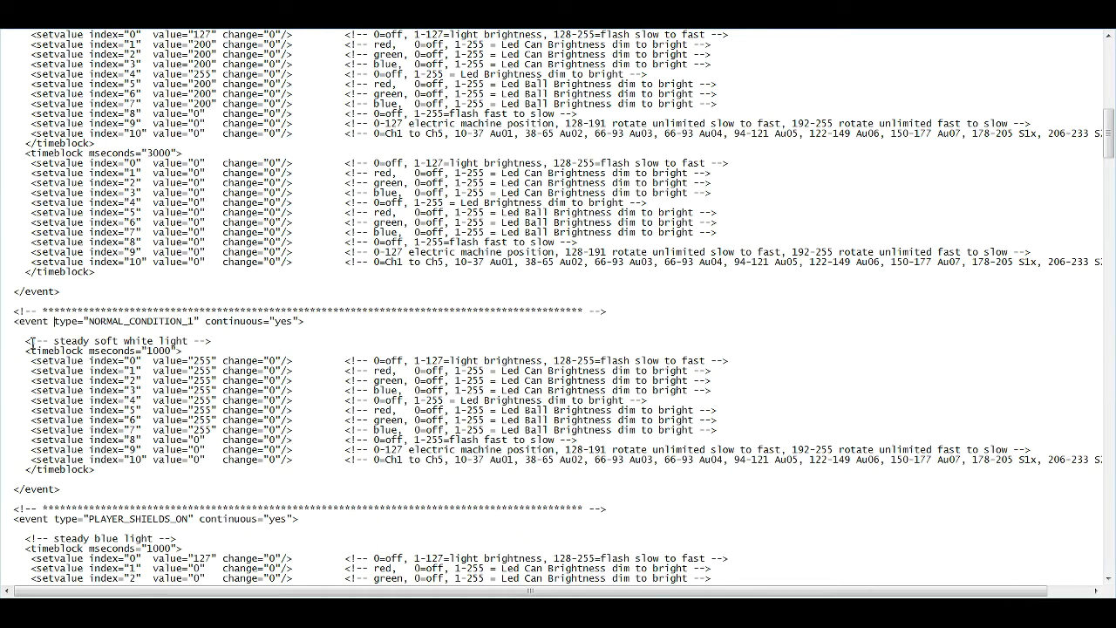
Scroll down to the NORMAL_CONDITION_1 timeblock with its 255 channel values.
scroll("down", 3)
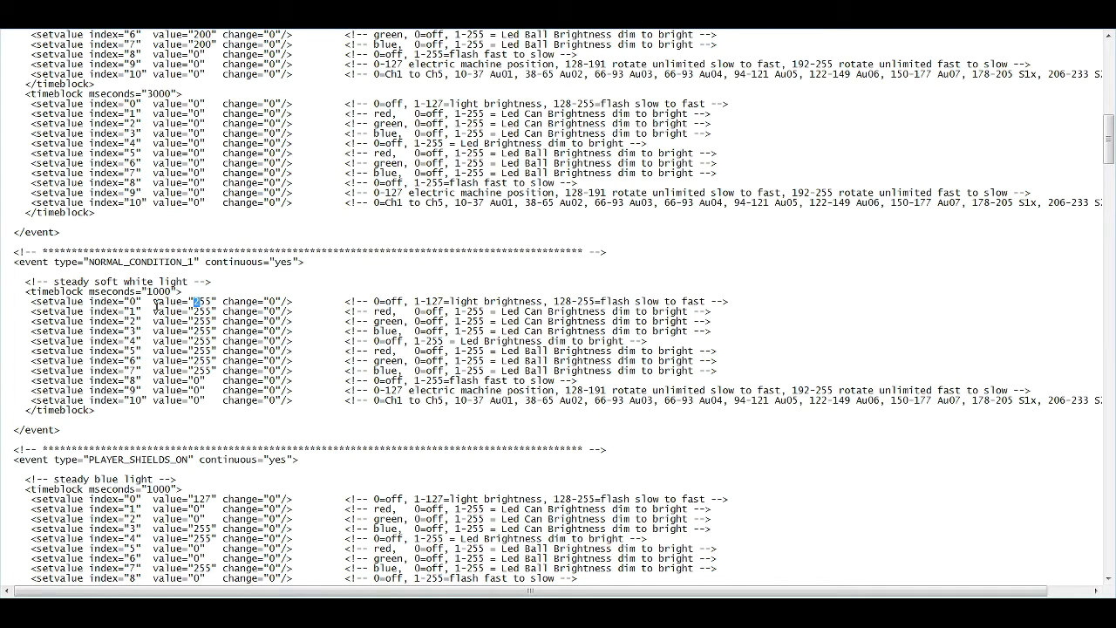
mouse_move(417, 293)
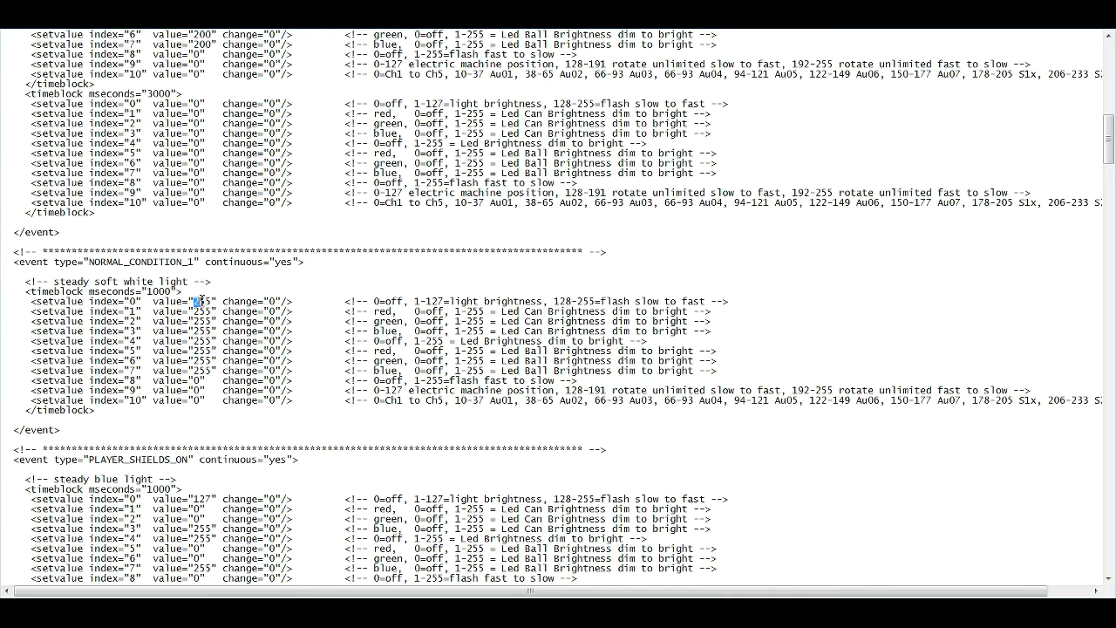
Enter 255 as the master brightness value for index 0 in NORMAL_CONDITION_1.
type("255")
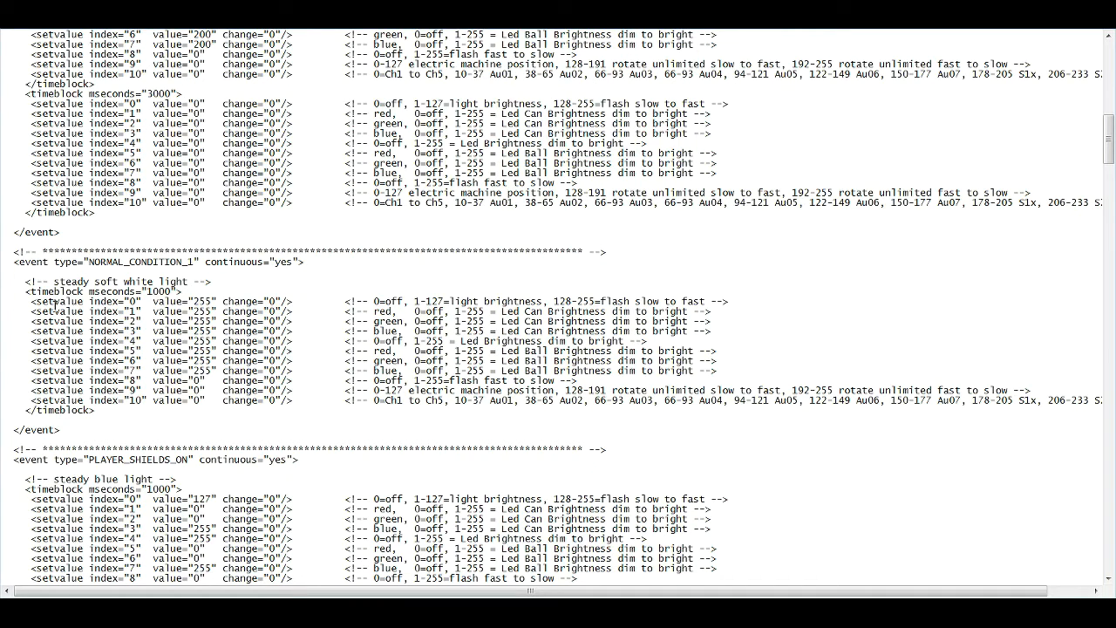
mouse_move(164, 338)
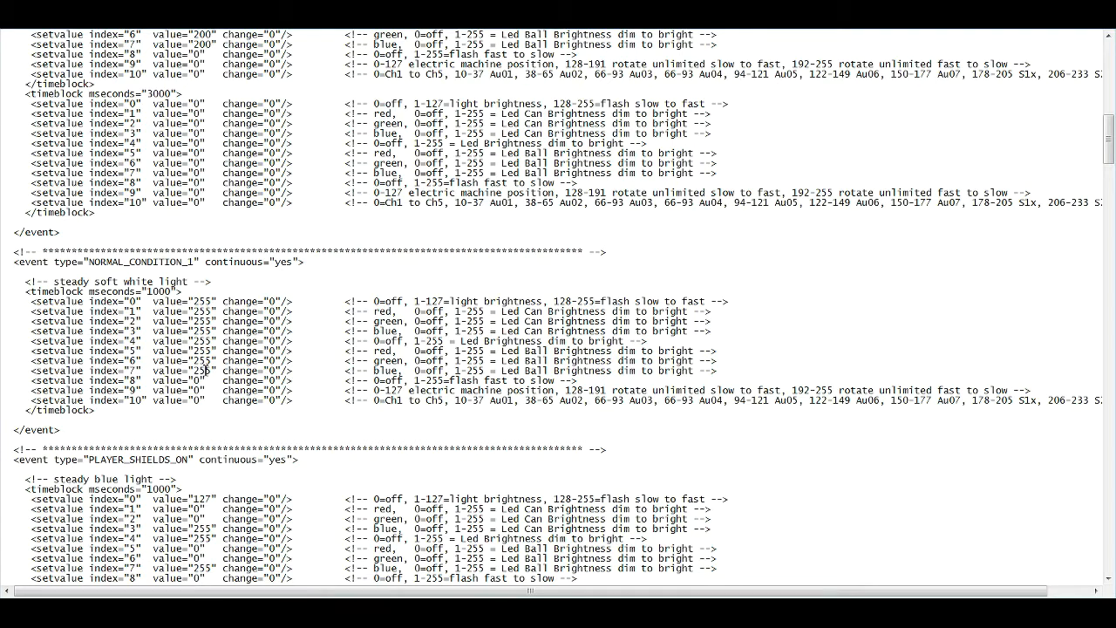
mouse_move(347, 307)
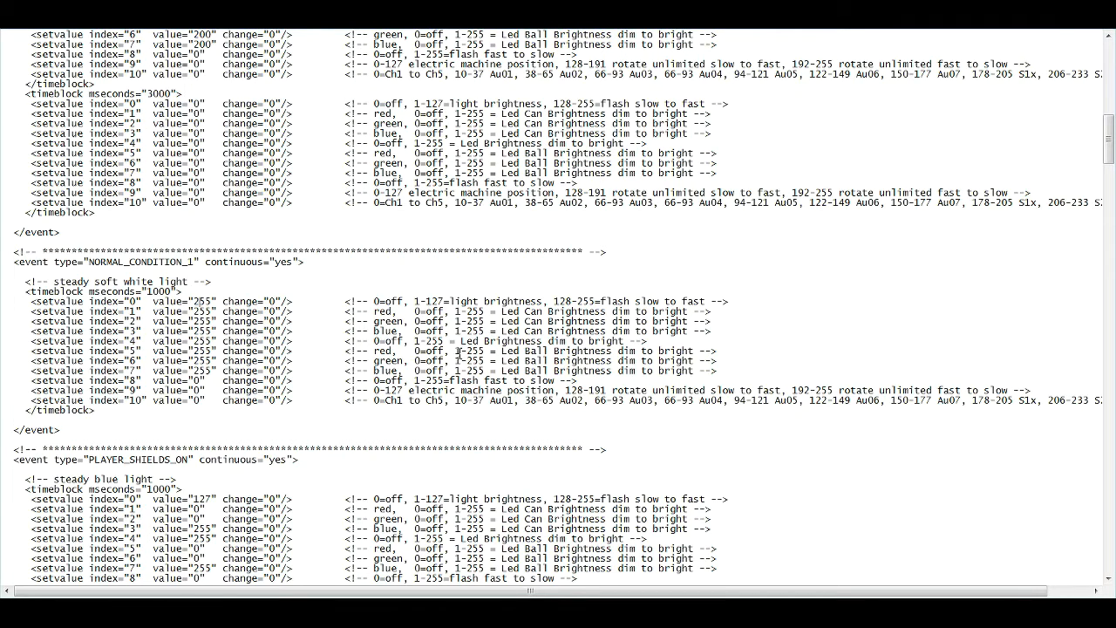
scroll("down", 3)
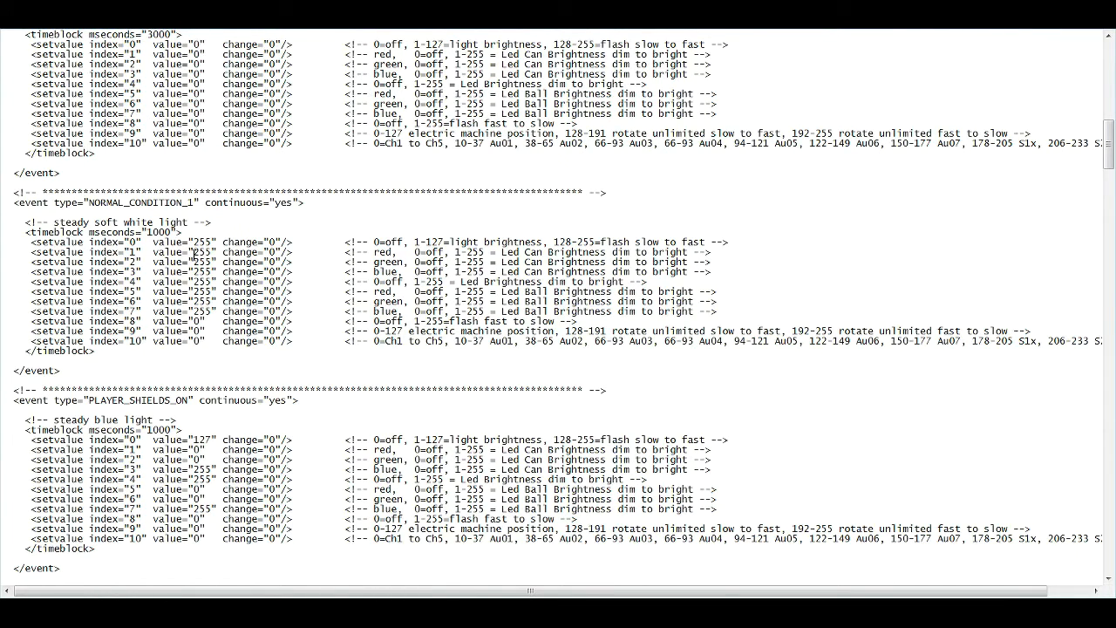
scroll("down", 3)
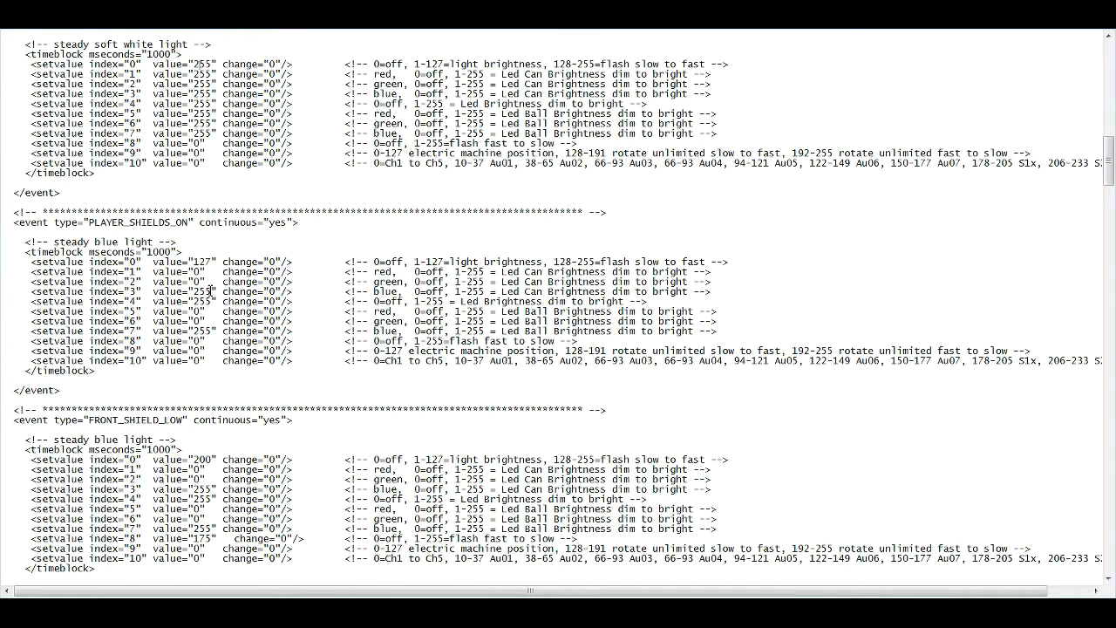
double_click(213, 291)
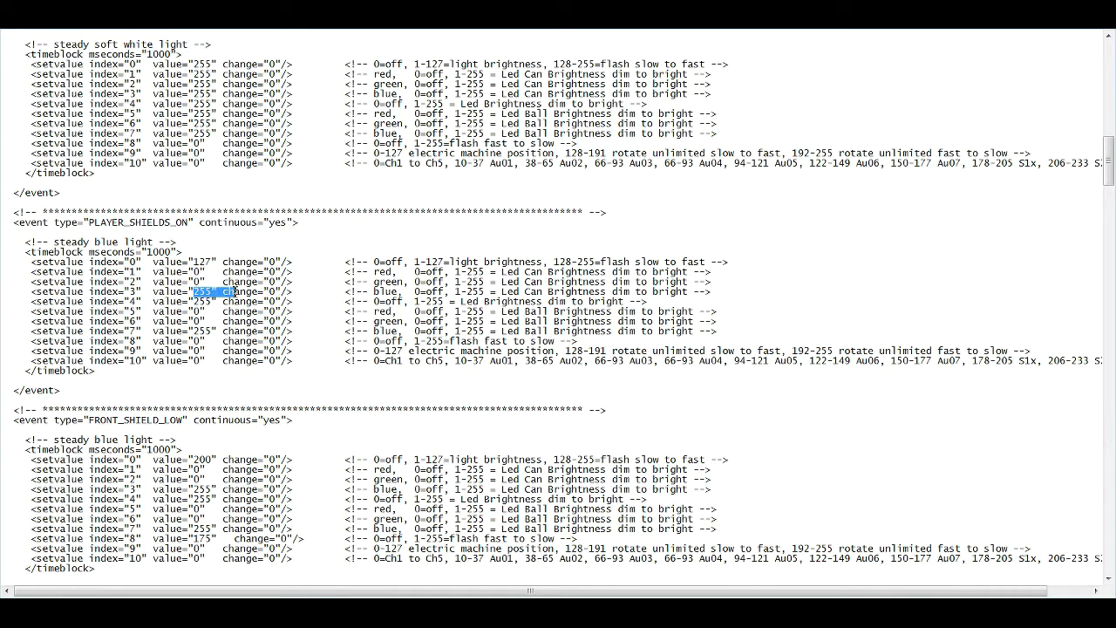
left_click_drag(199, 291, 405, 292)
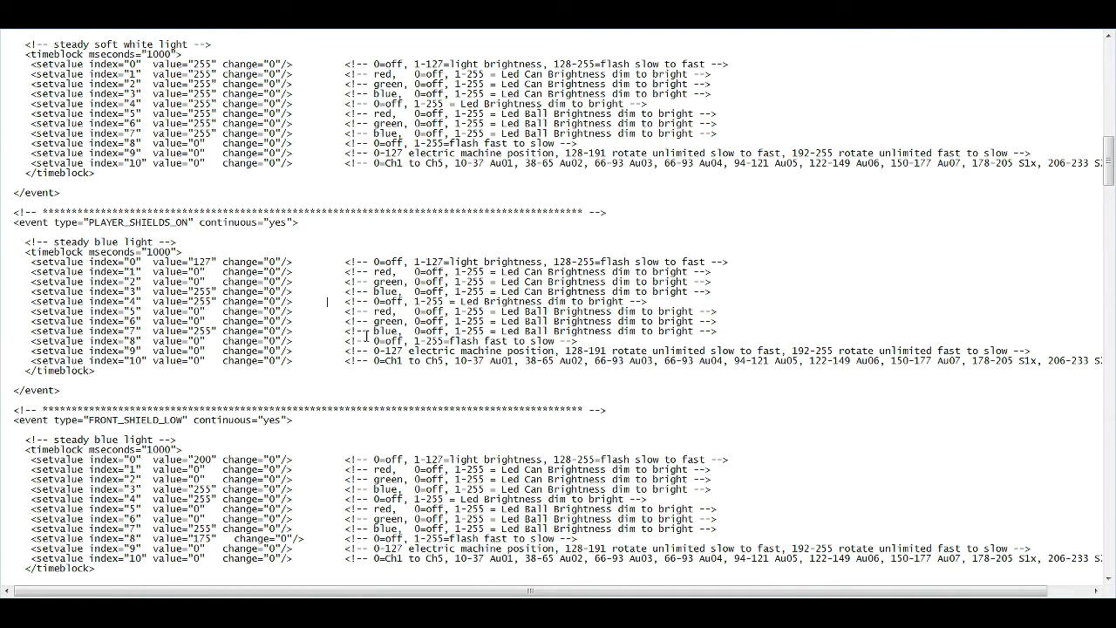
scroll("down", 3)
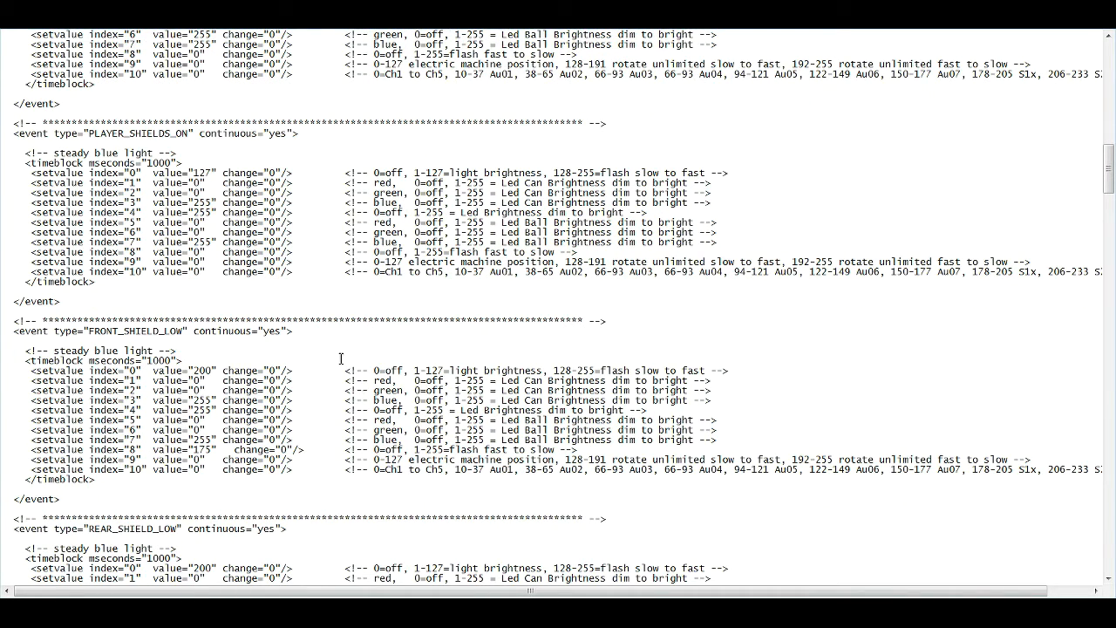
scroll("down", 3)
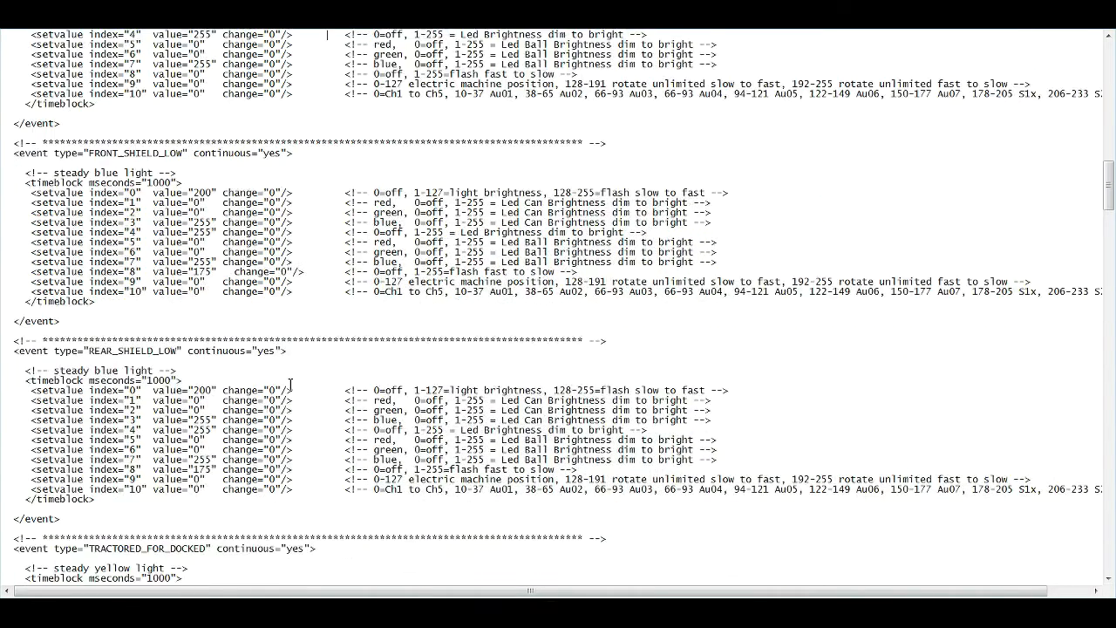
scroll("down", 3)
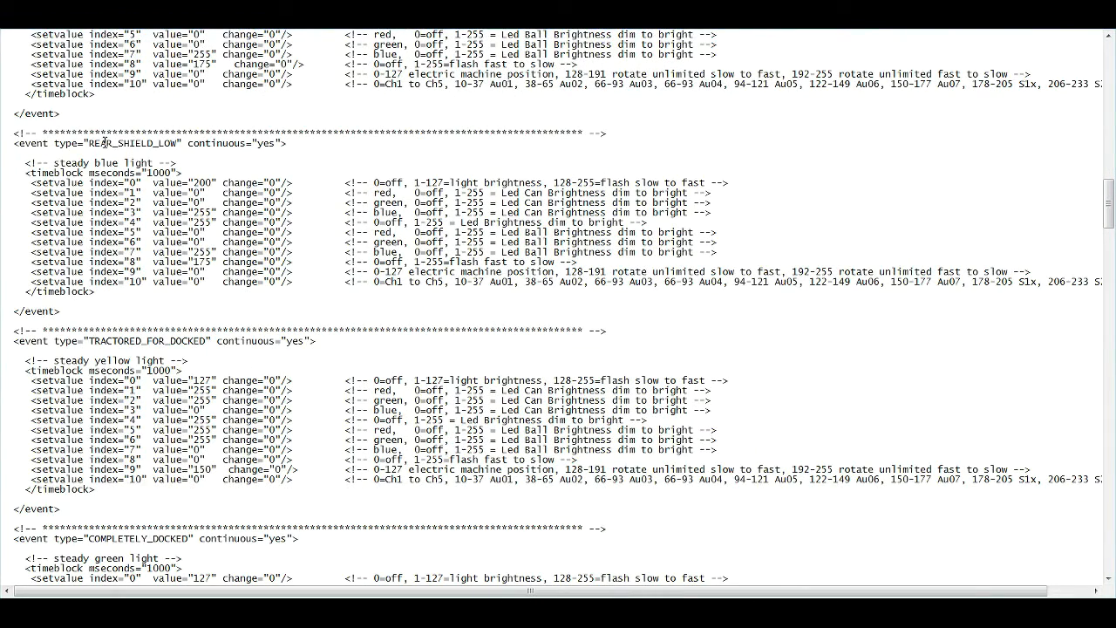
scroll("down", 3)
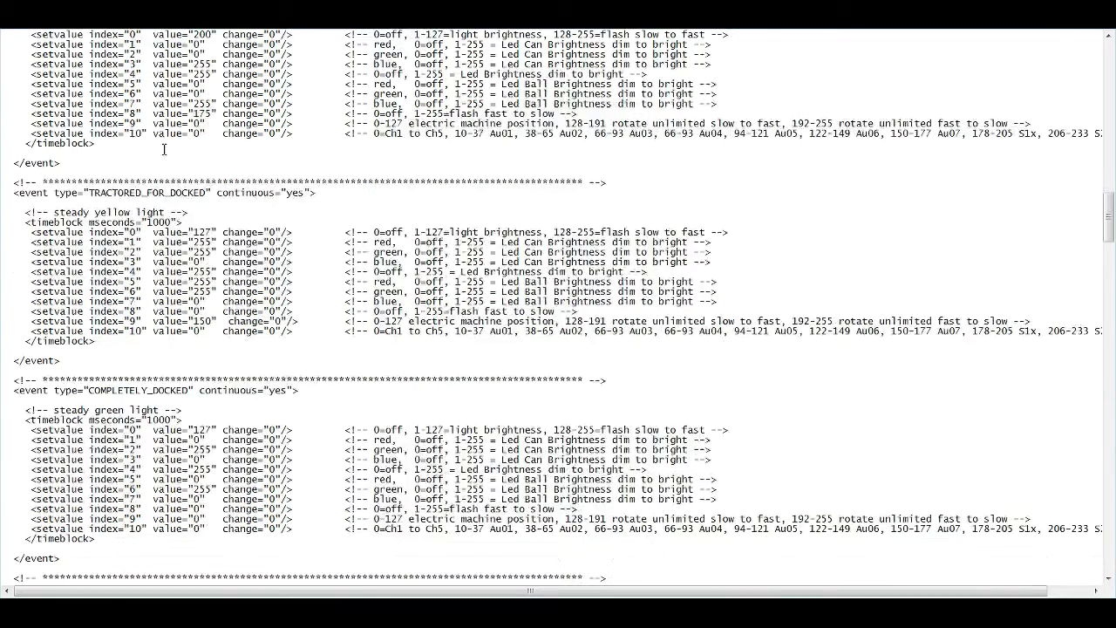
scroll("down", 3)
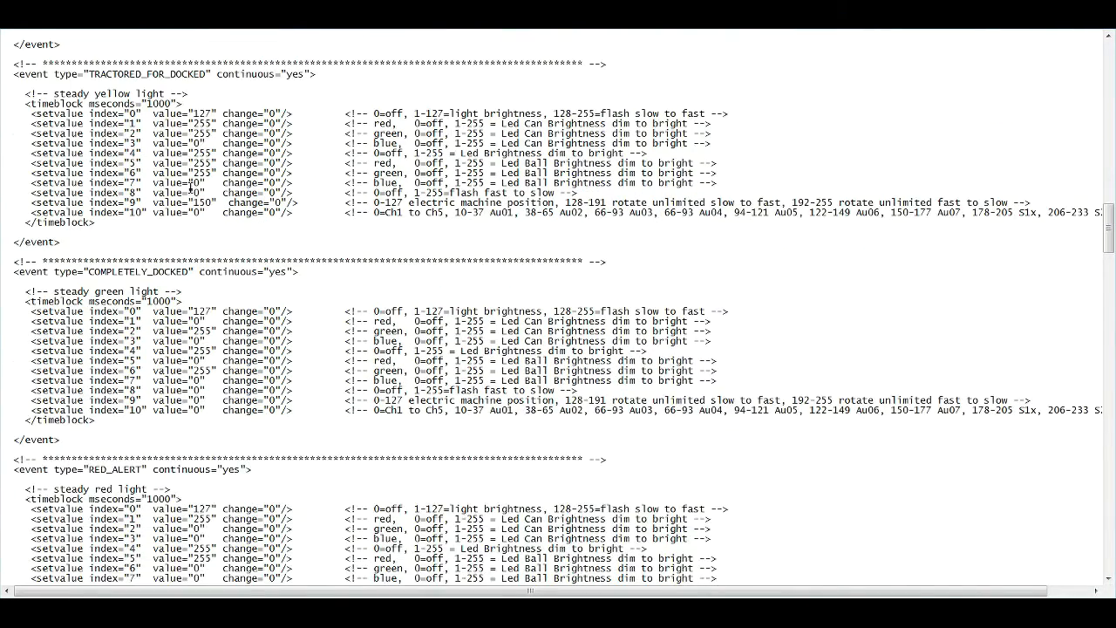
scroll("down", 3)
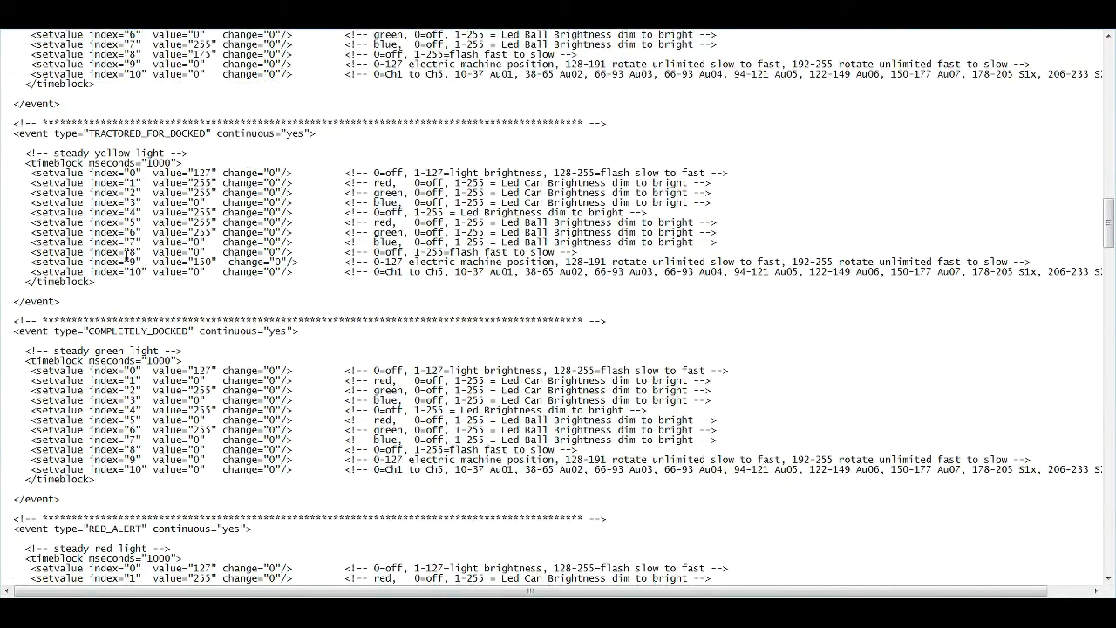
scroll("up", 3)
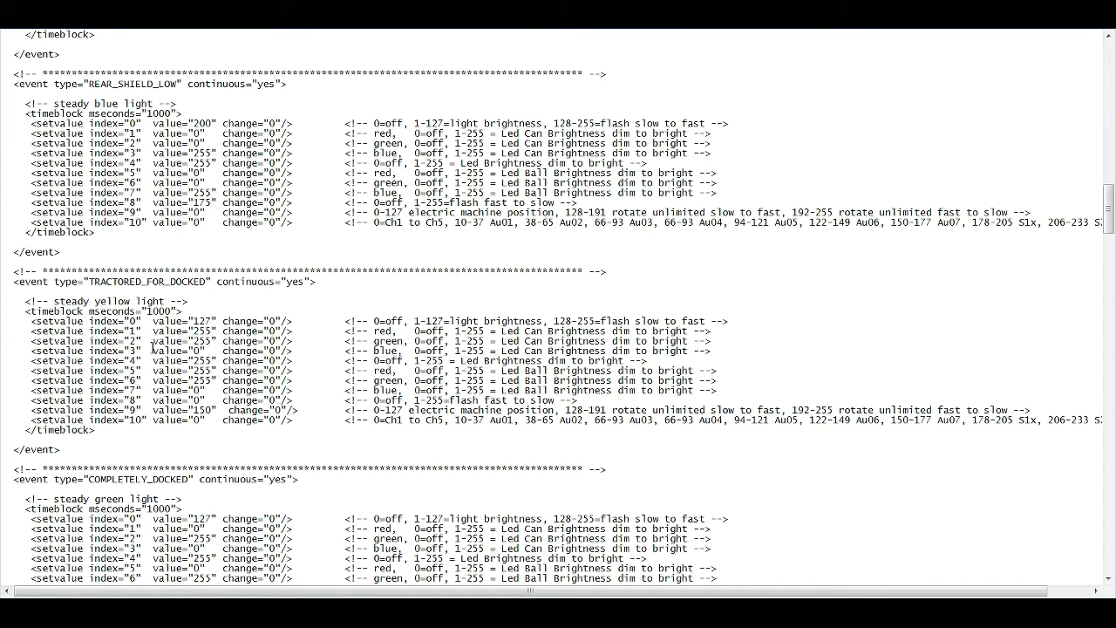
scroll("down", 3)
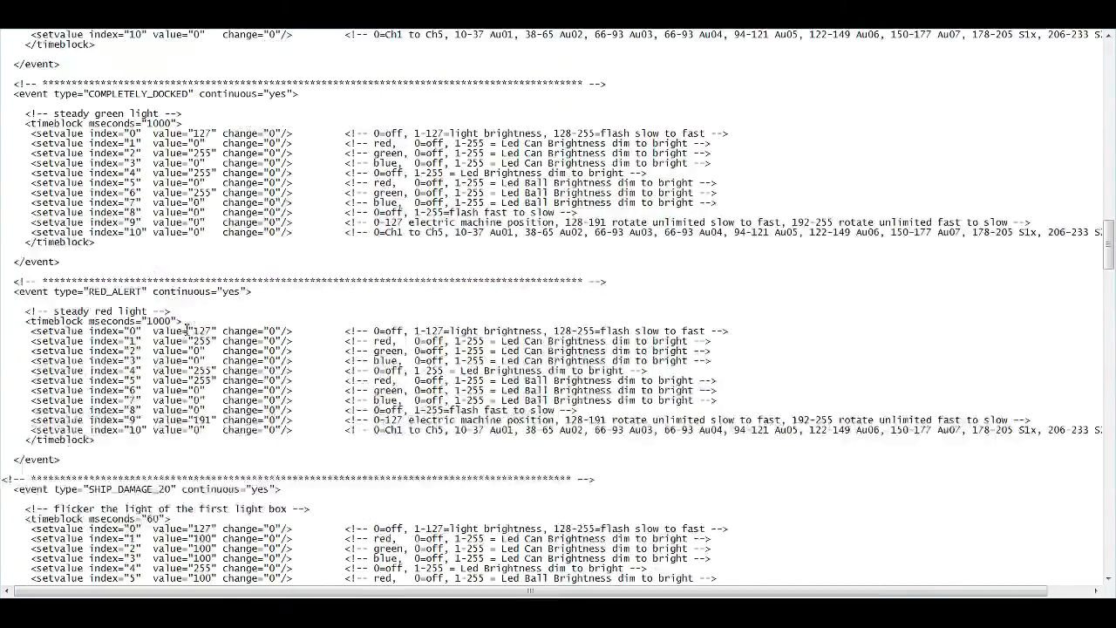
scroll("down", 3)
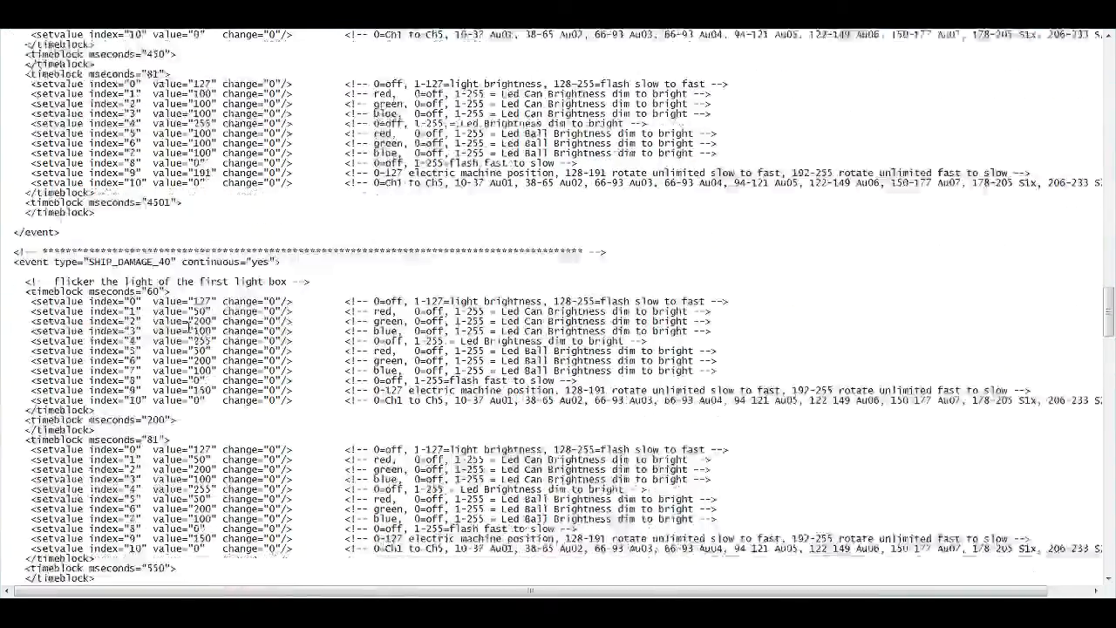
scroll("down", 3)
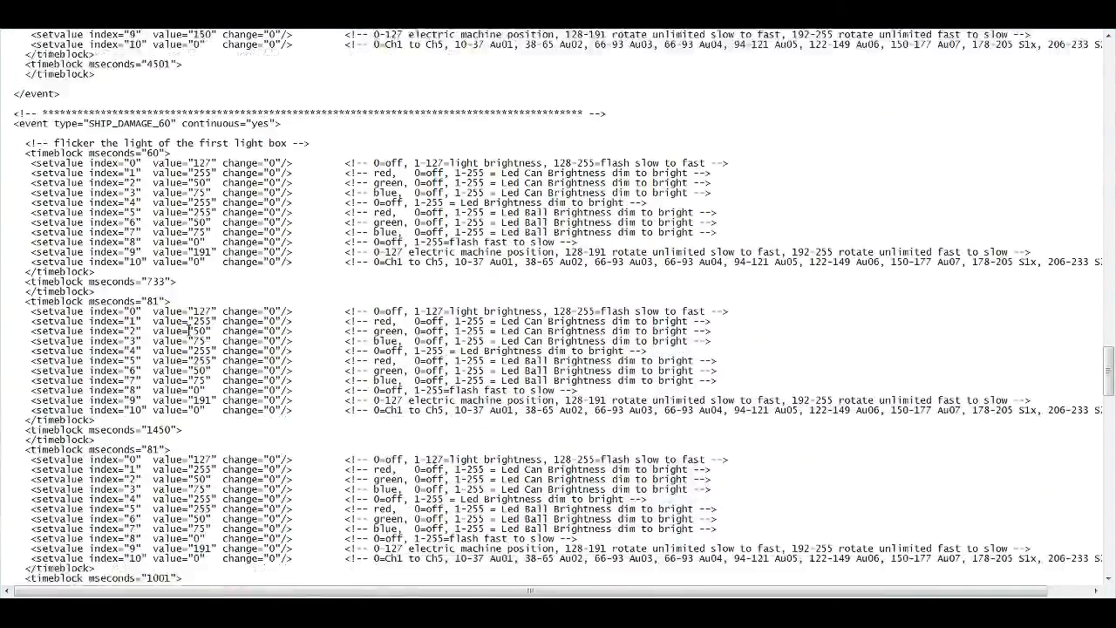
scroll("down", 3)
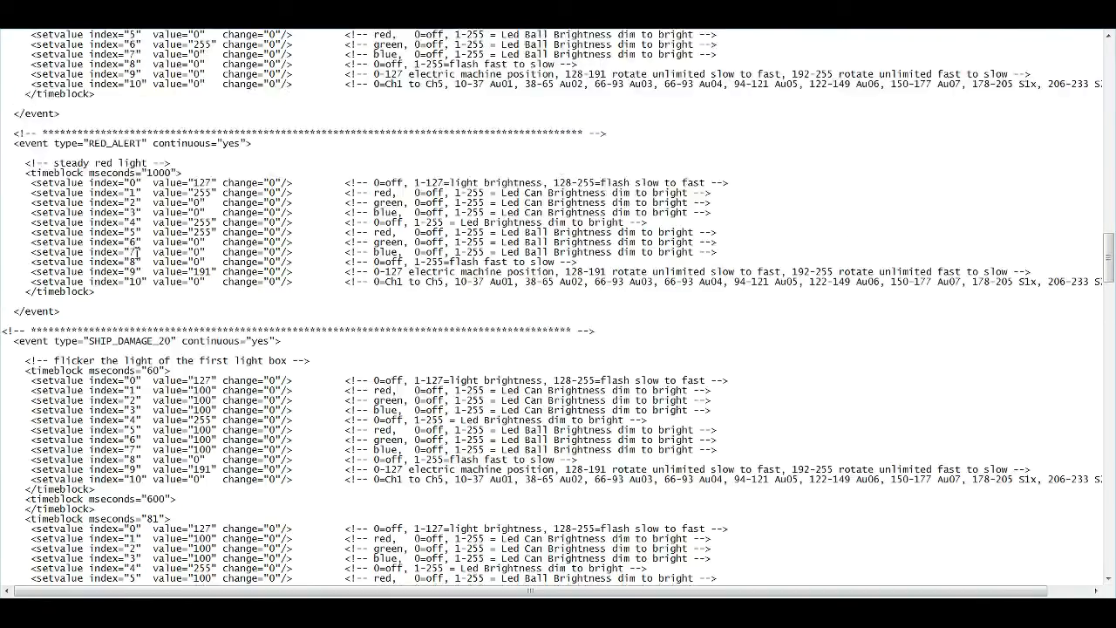
scroll("down", 3)
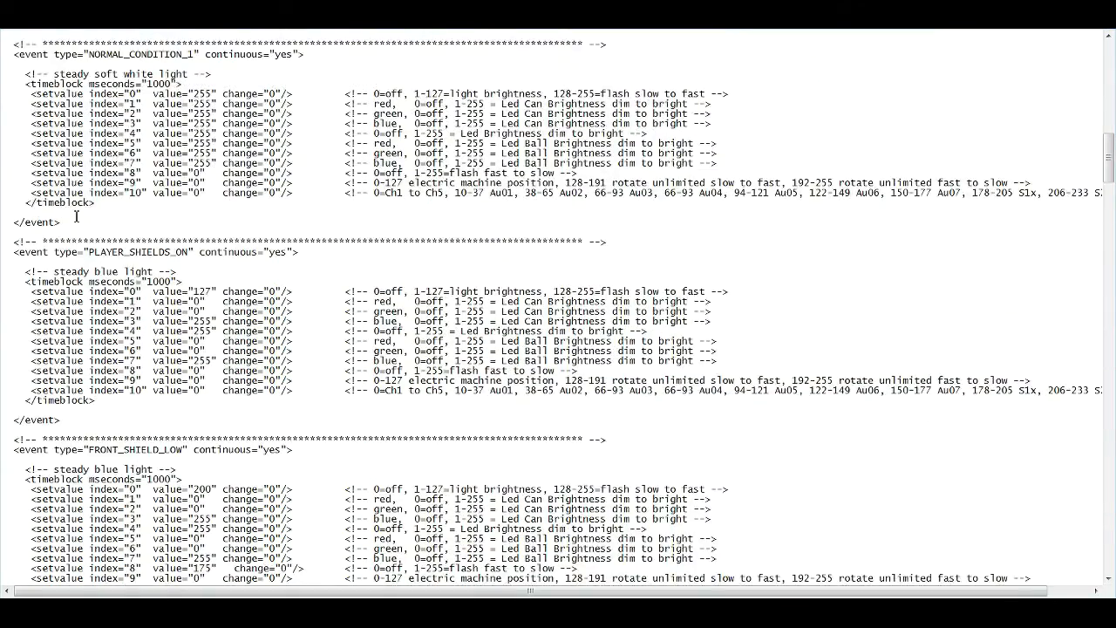
scroll("down", 3)
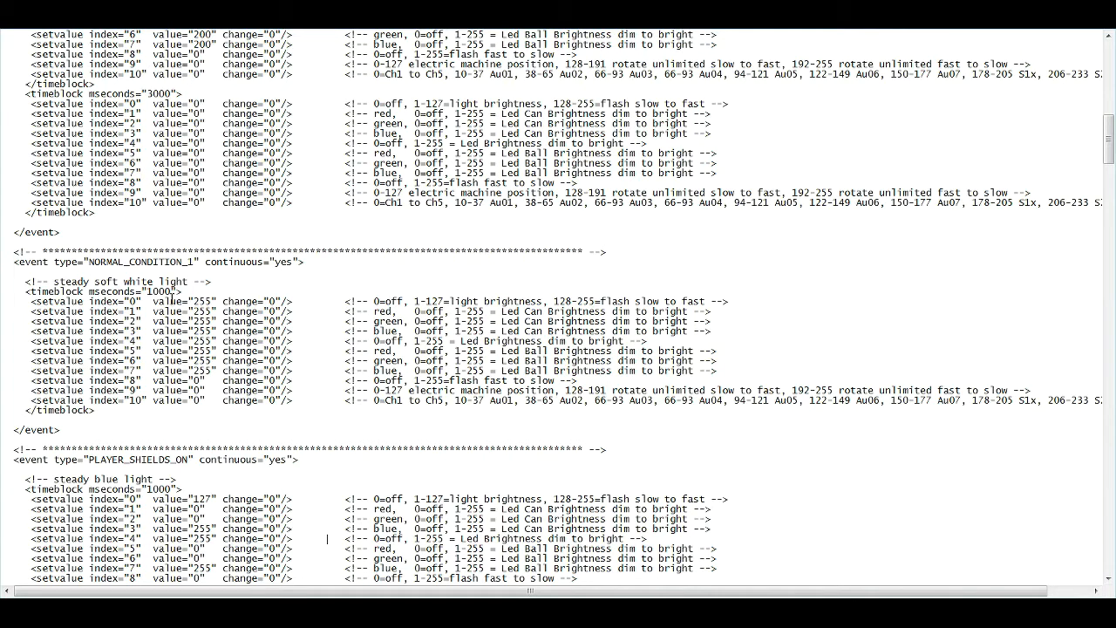
scroll("down", 3)
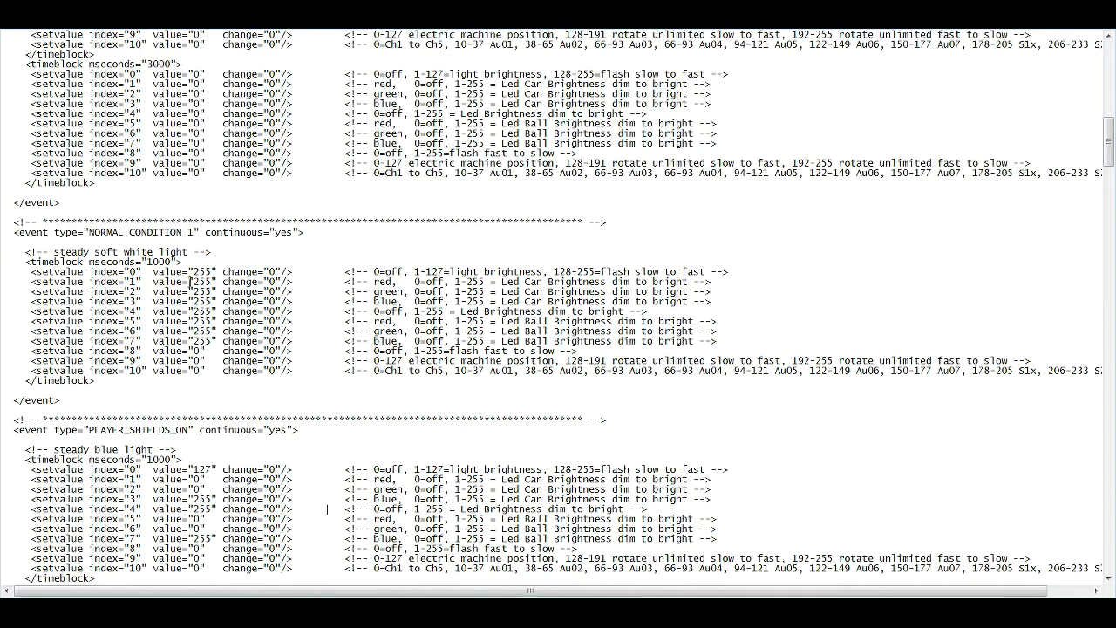
scroll("down", 3)
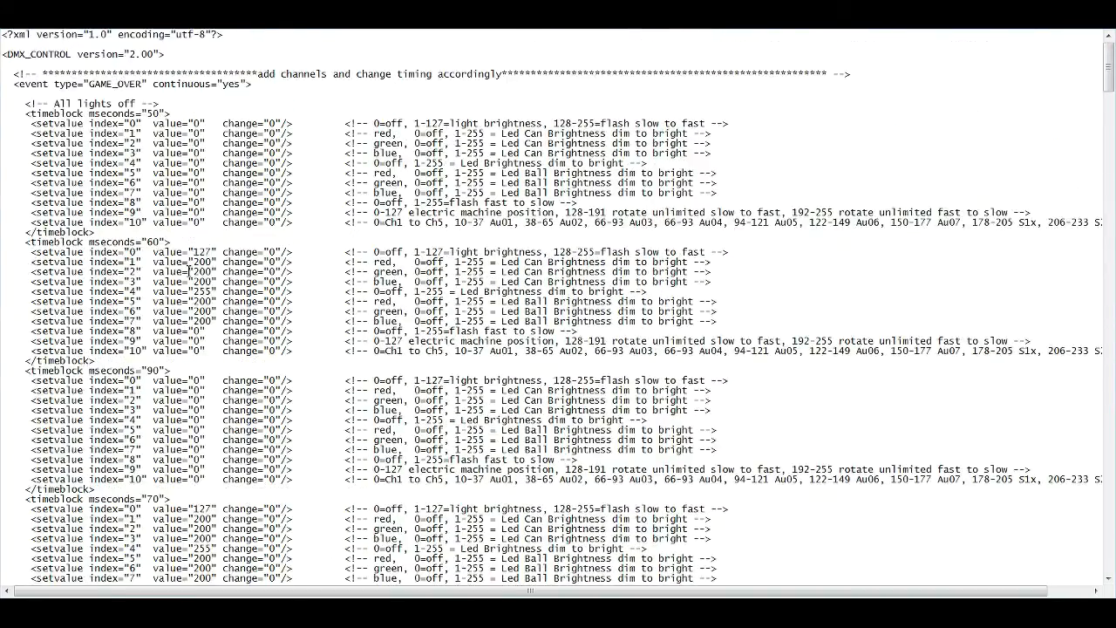
scroll("down", 3)
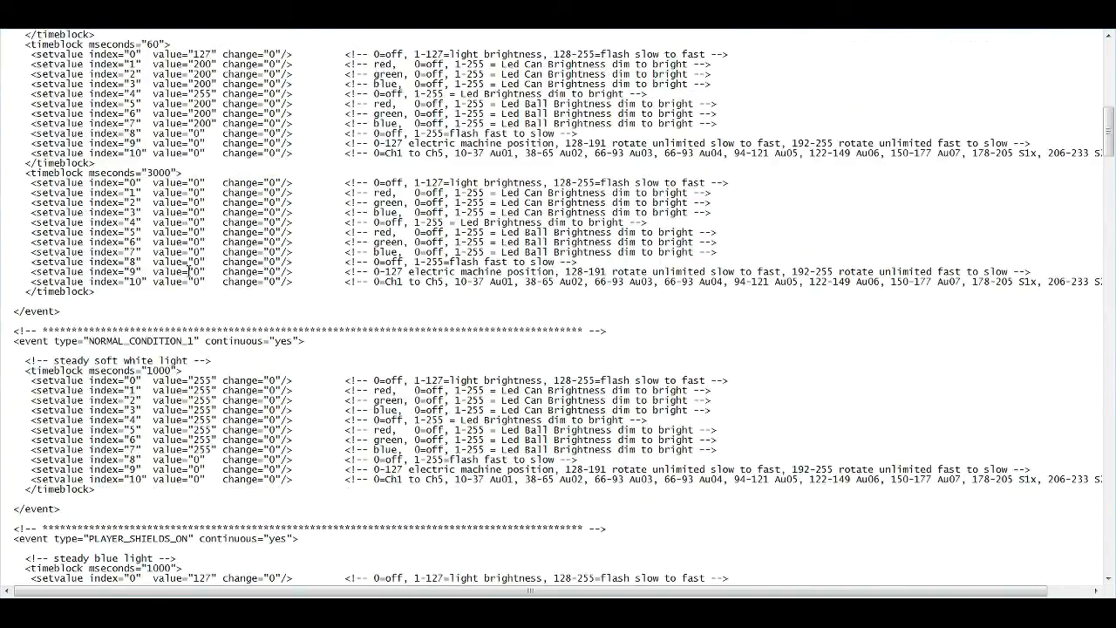
scroll("down", 3)
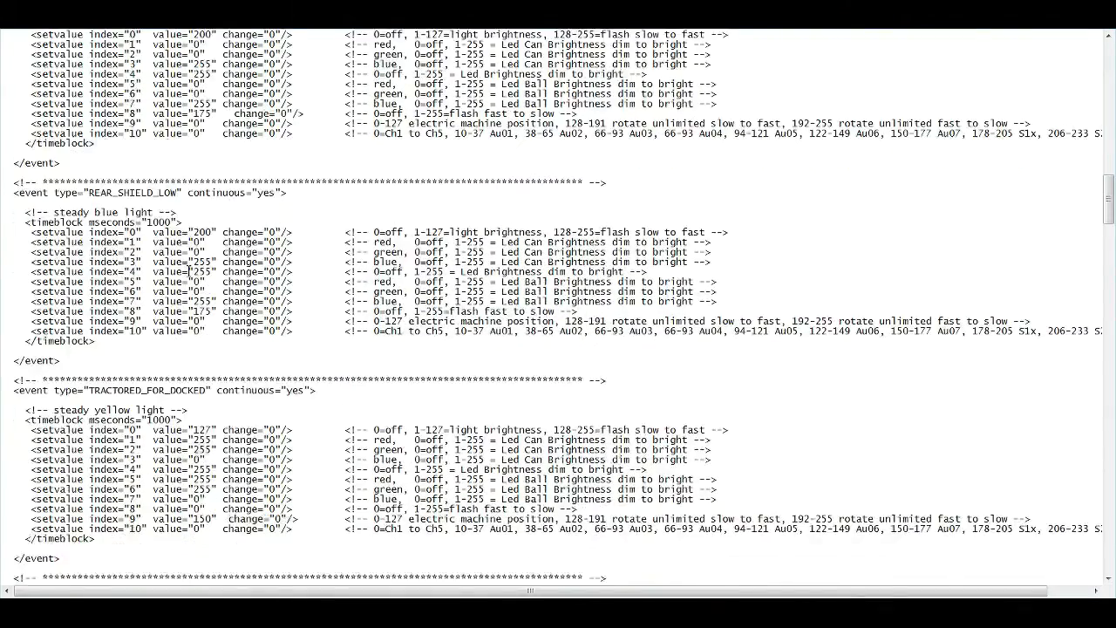
scroll("down", 3)
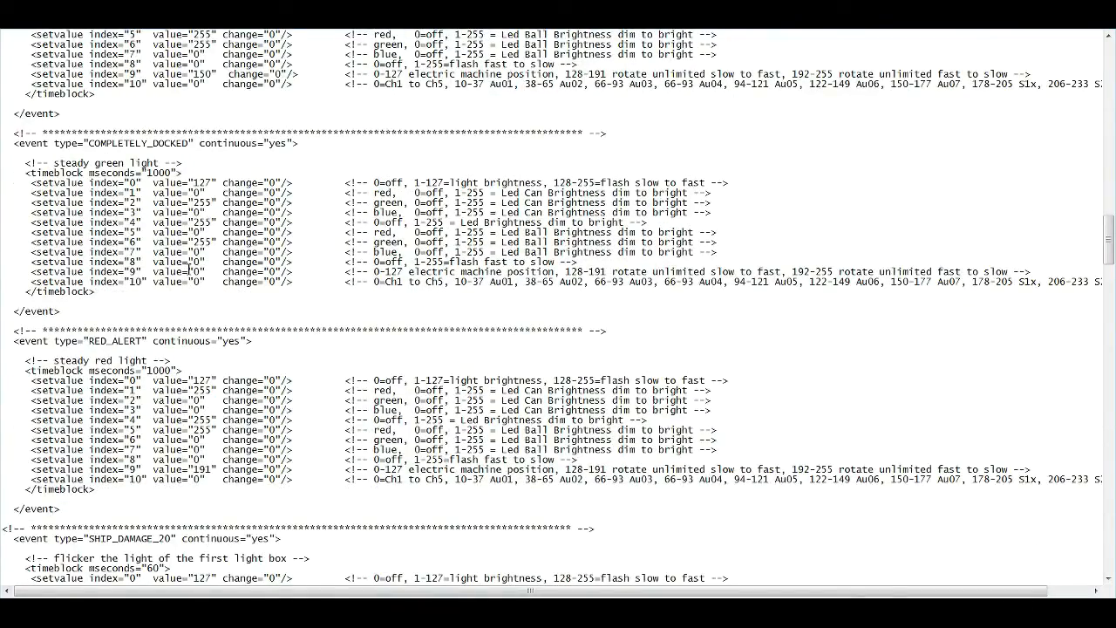
scroll("down", 3)
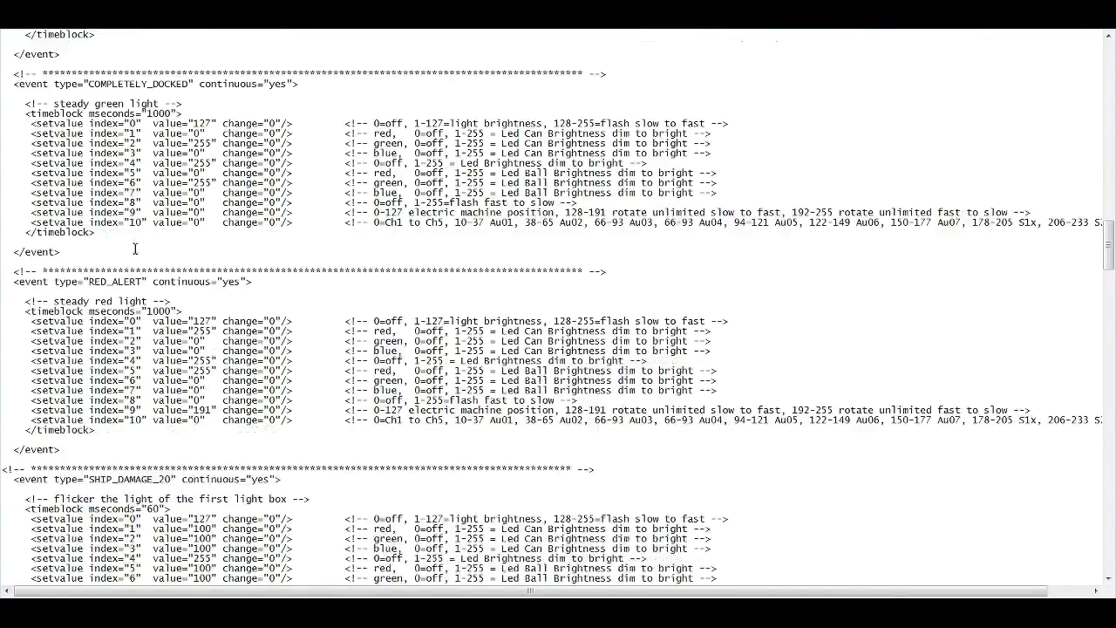
scroll("down", 3)
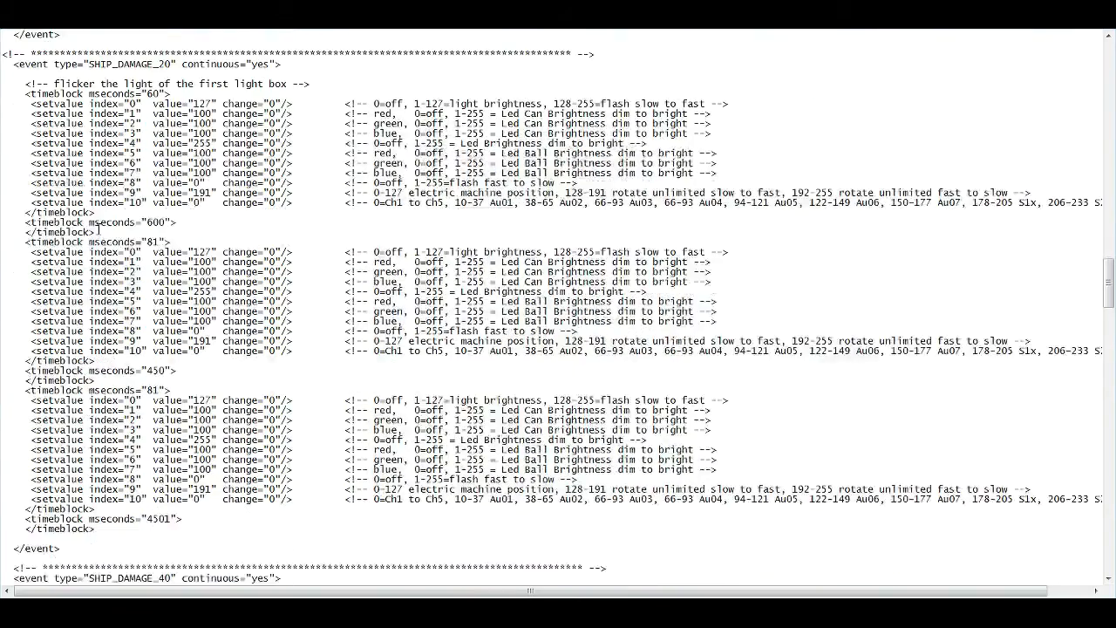
scroll("down", 3)
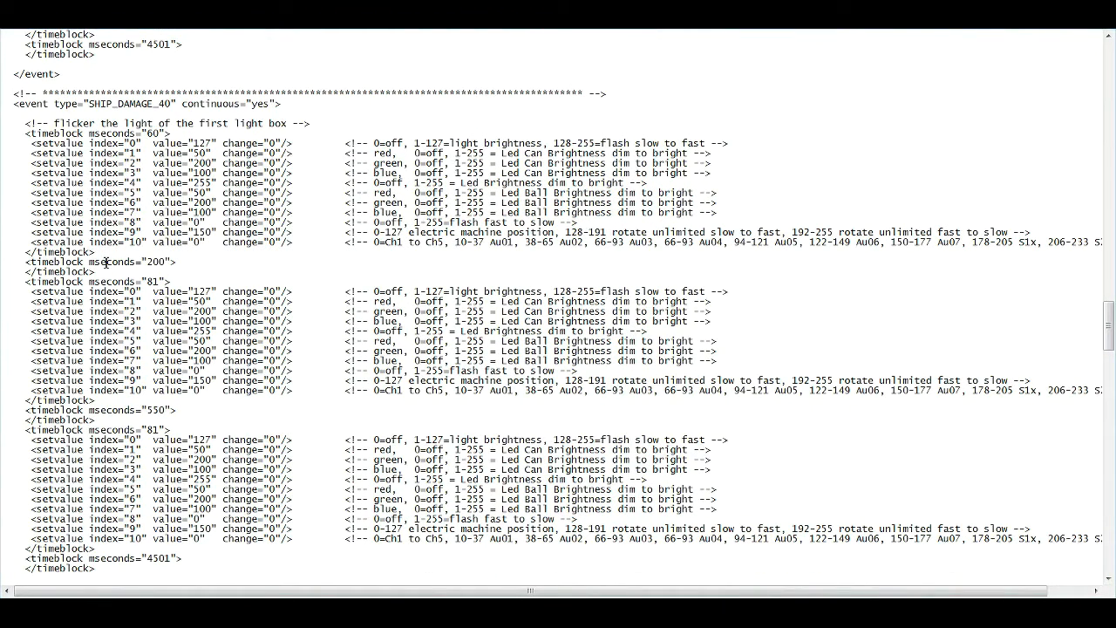
scroll("down", 3)
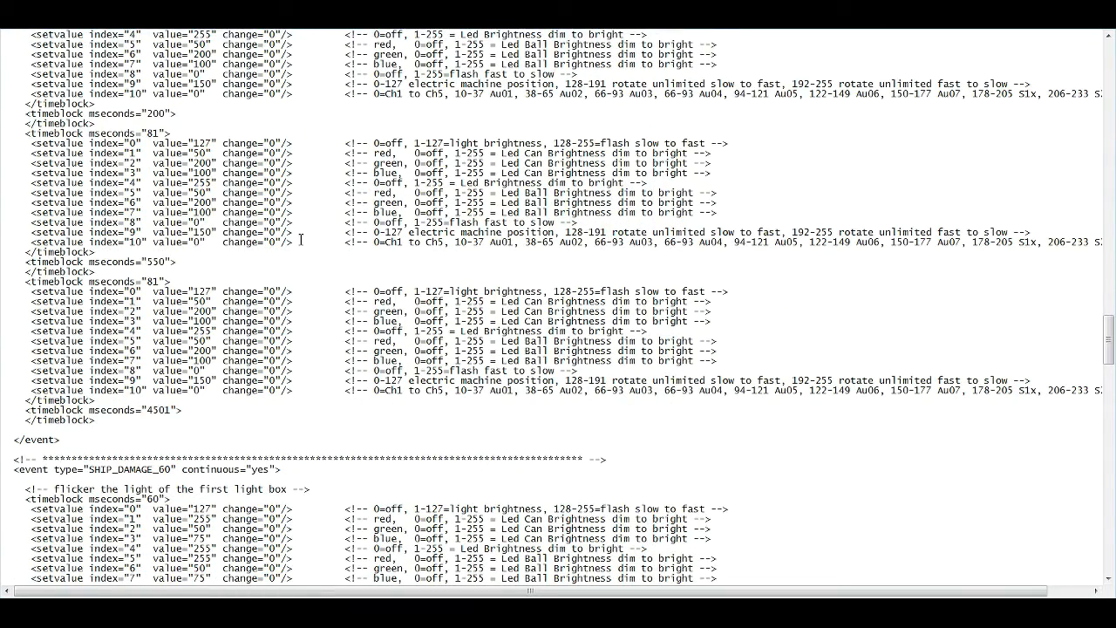
mouse_move(340, 214)
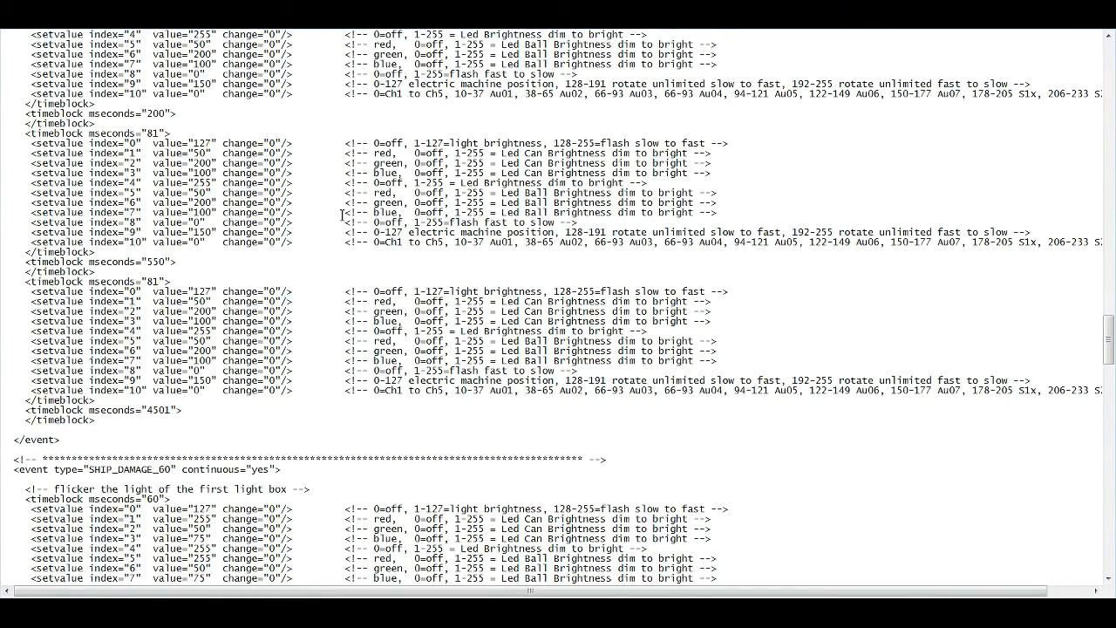
scroll("down", 3)
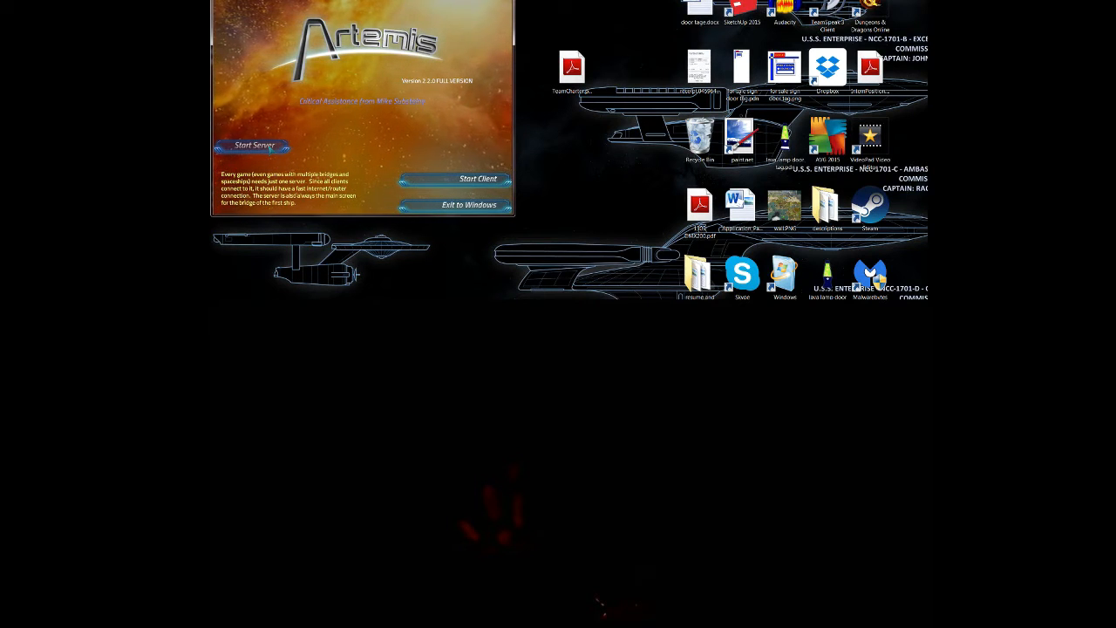
Exit the Artemis launcher back to Windows.
left_click(253, 145)
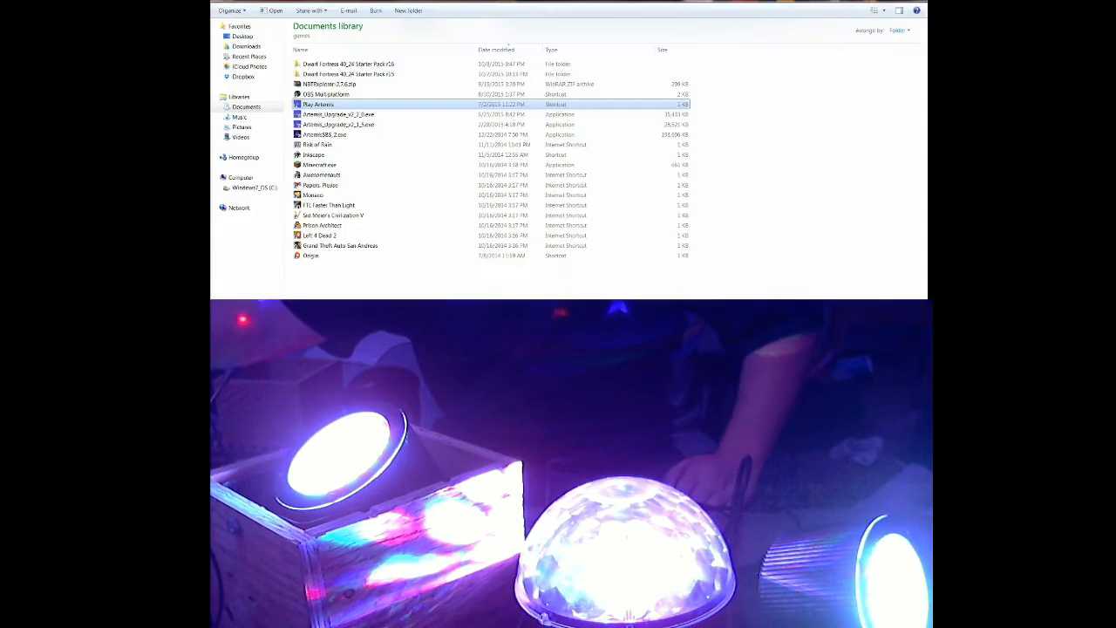
Launch Artemis from the Play Artemis shortcut in the Documents library.
double_click(317, 105)
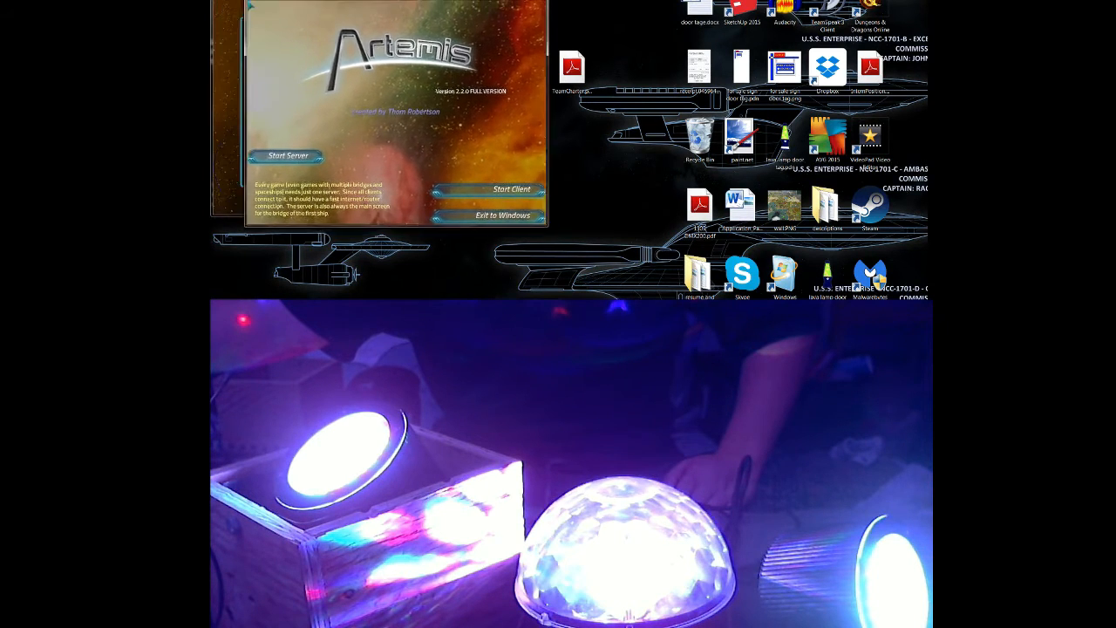
Start the Artemis server, bring up a client connection screen and begin entering the server IP.
left_click(286, 155)
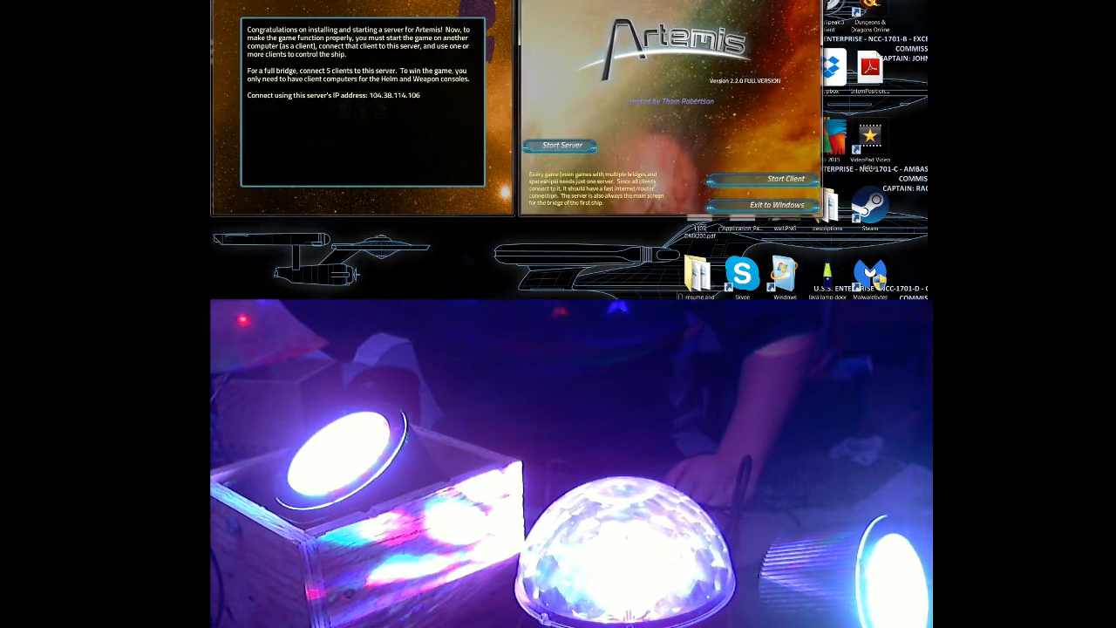
left_click(785, 178)
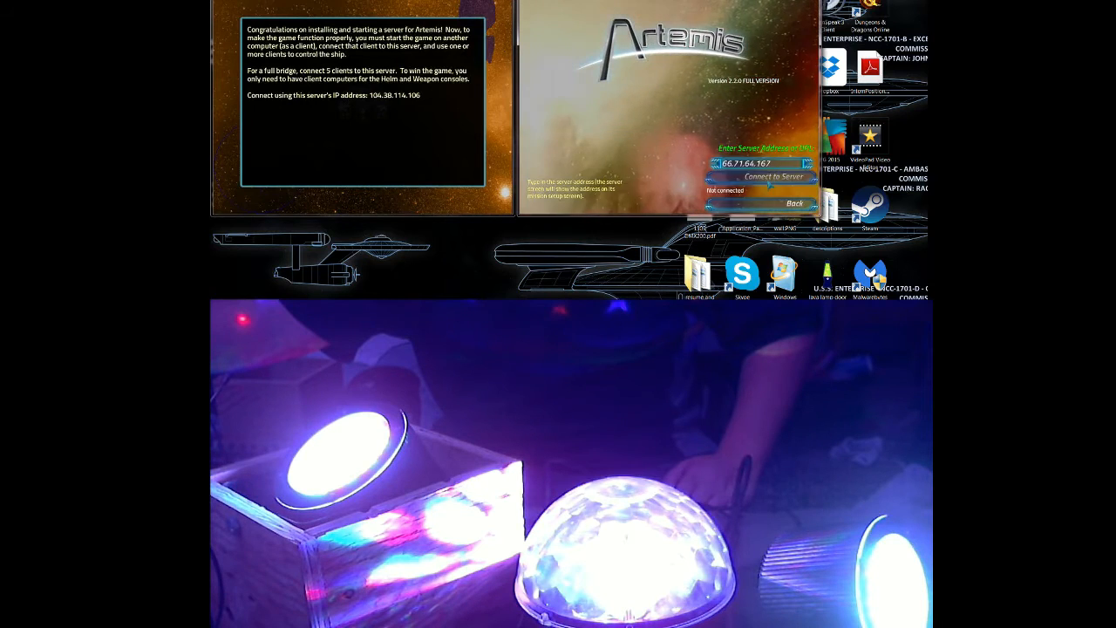
left_click(775, 178)
type("104.3")
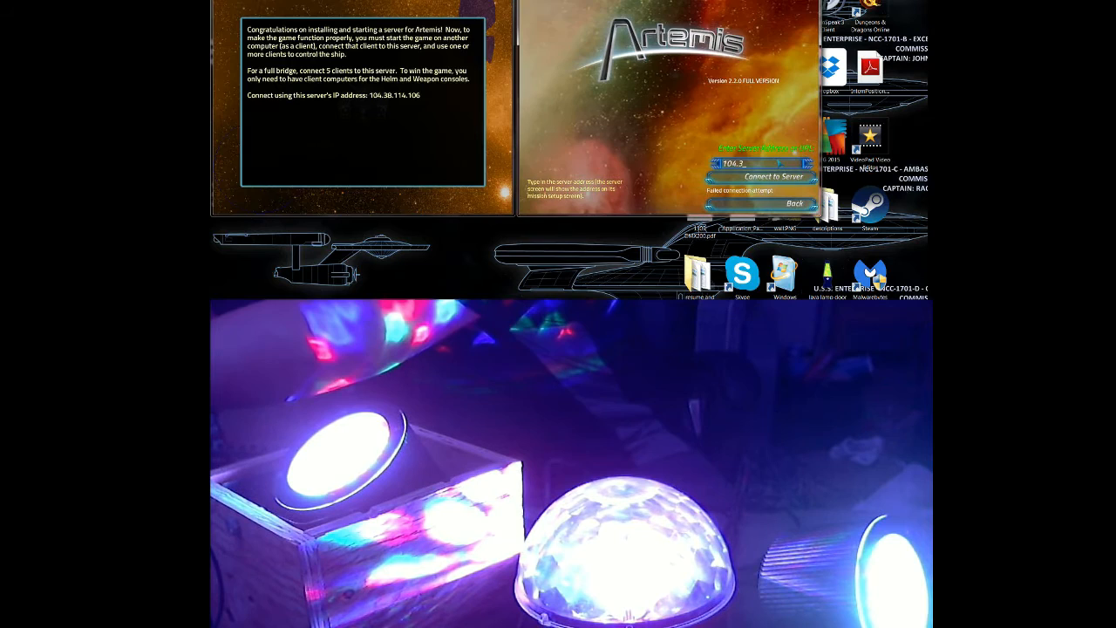
type("8")
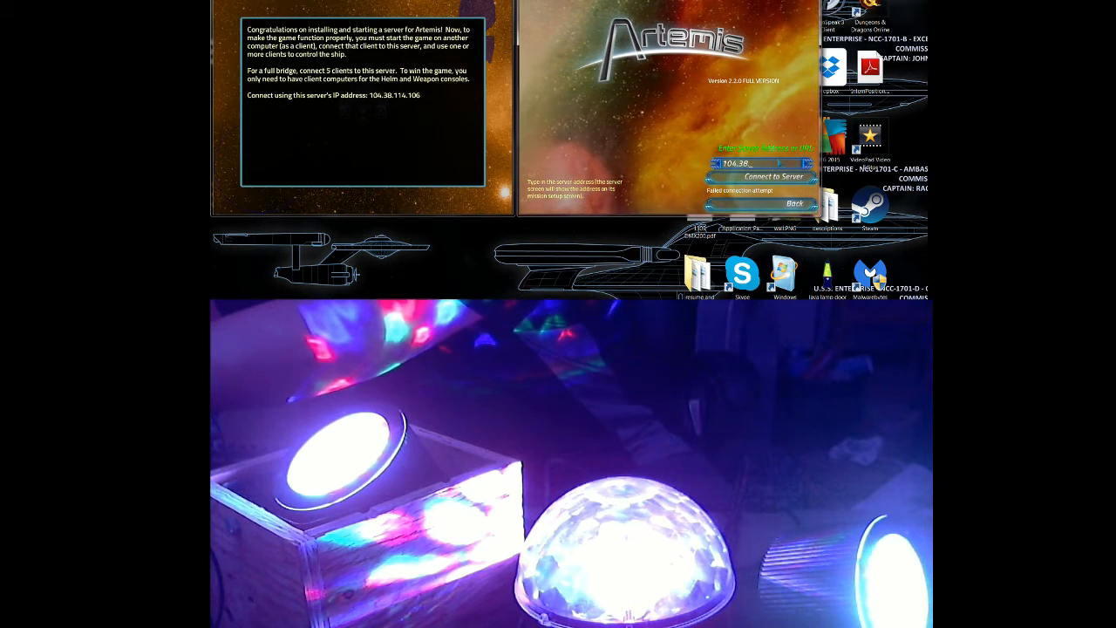